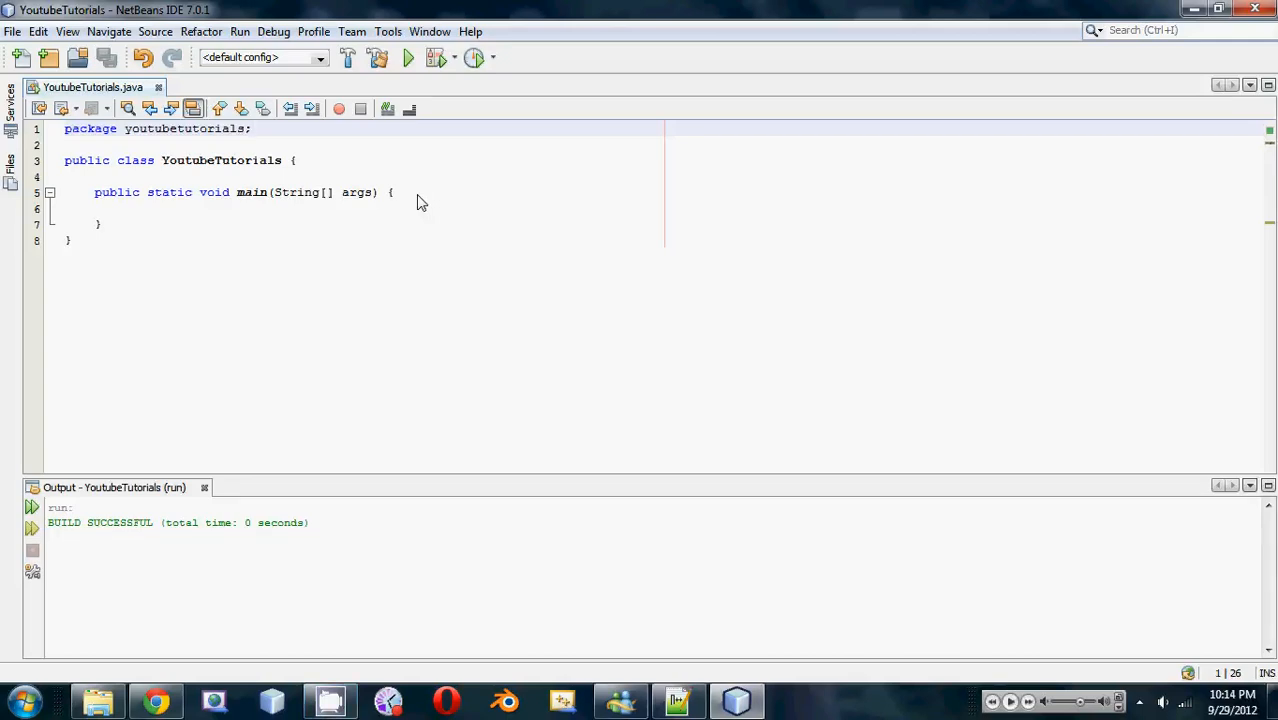
# - Interact repeatedly with the same control above the editor before any code is written
pyautogui.click(252, 128)
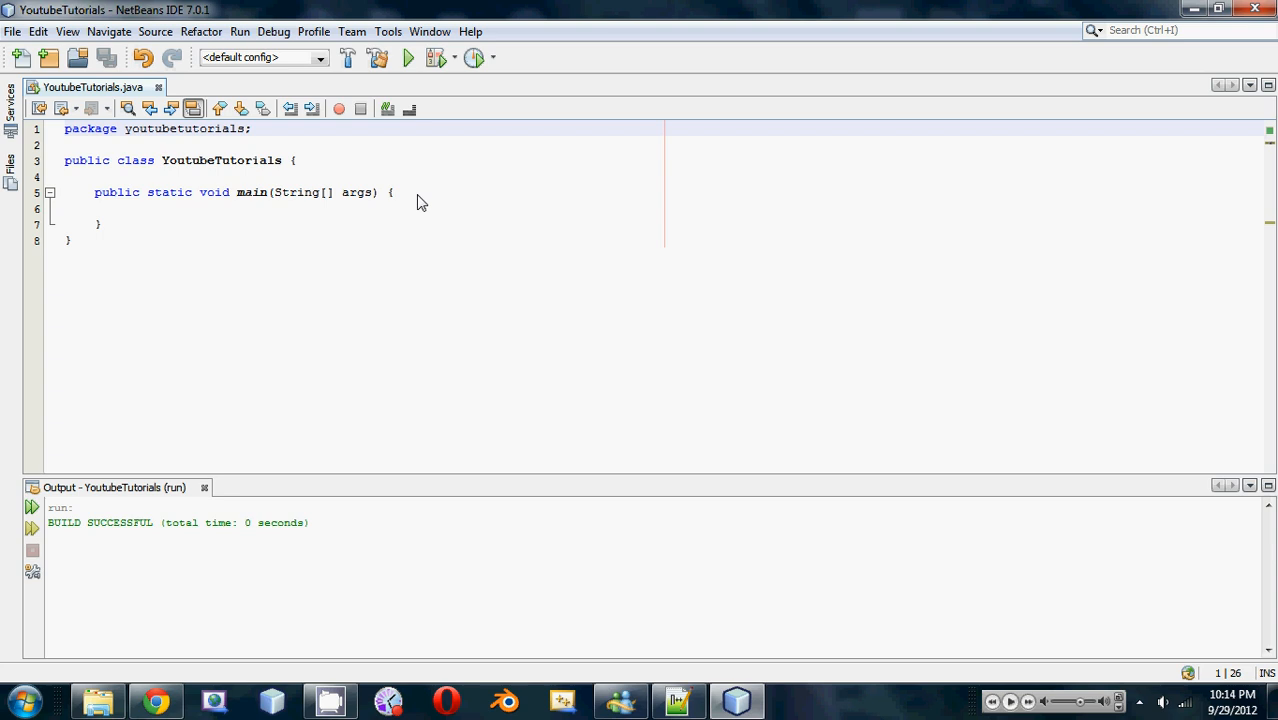
pyautogui.click(252, 128)
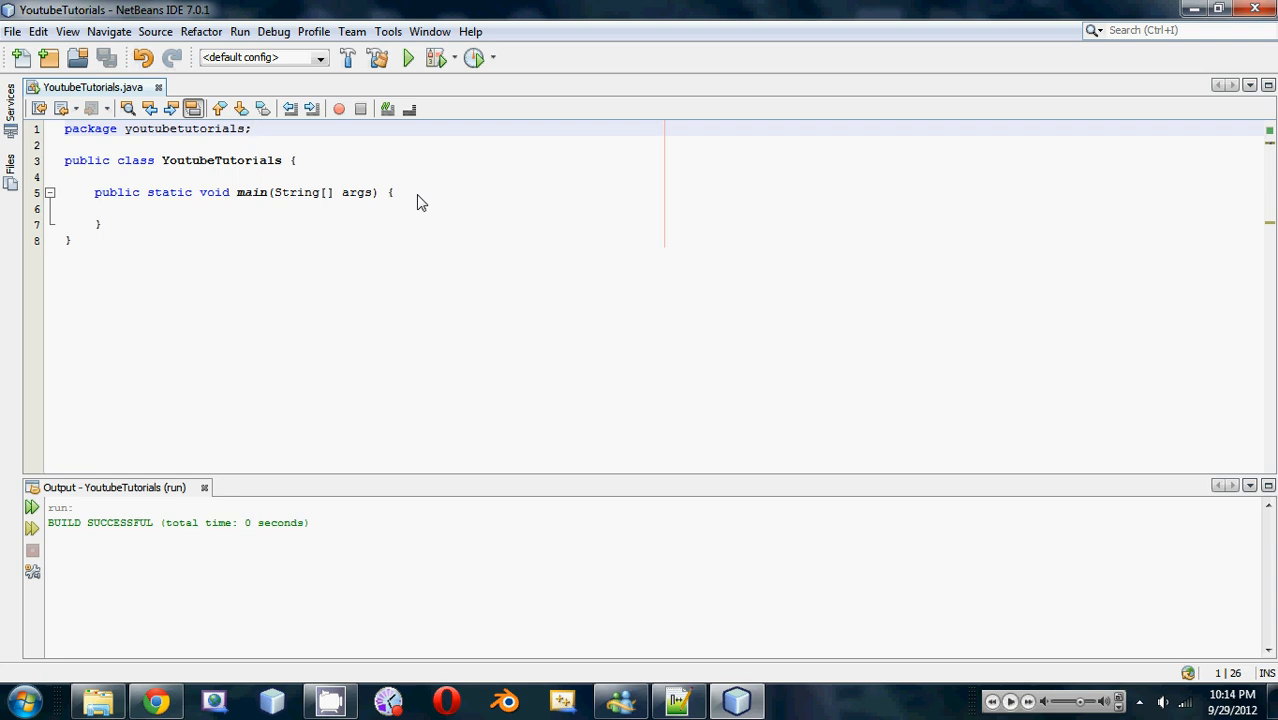
pyautogui.click(252, 128)
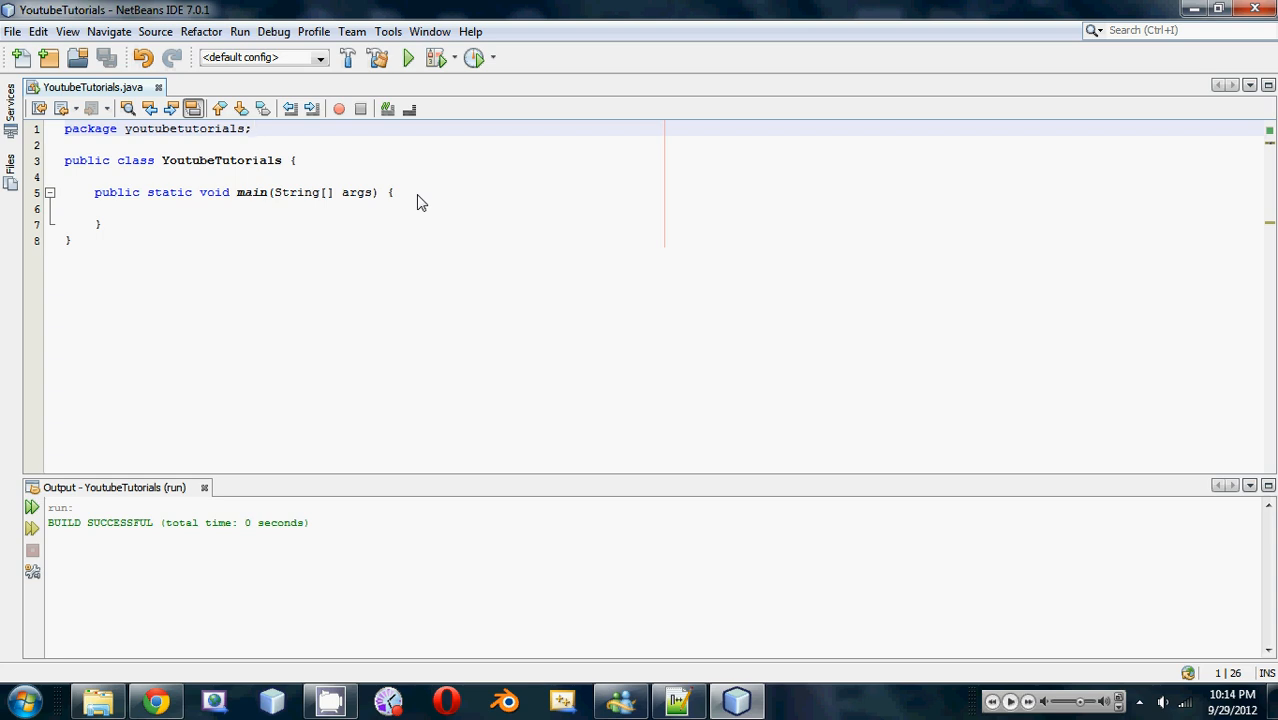
pyautogui.click(252, 128)
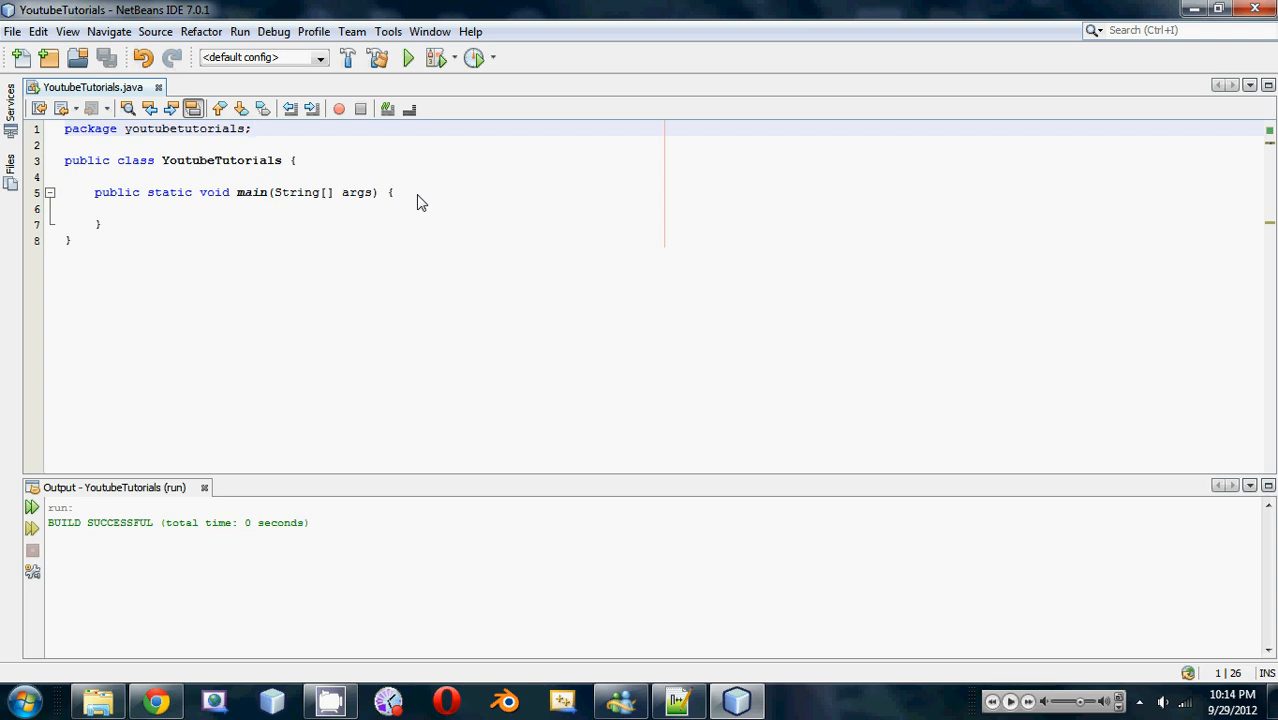
pyautogui.click(252, 128)
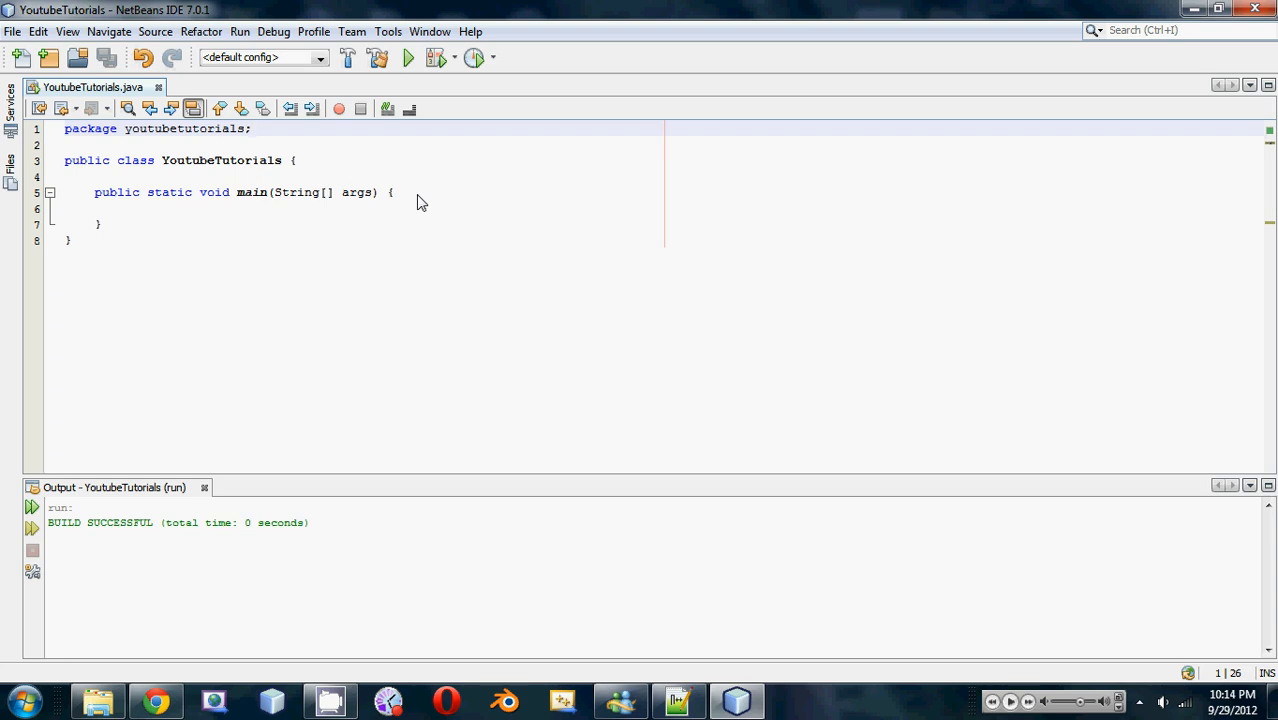
pyautogui.click(252, 128)
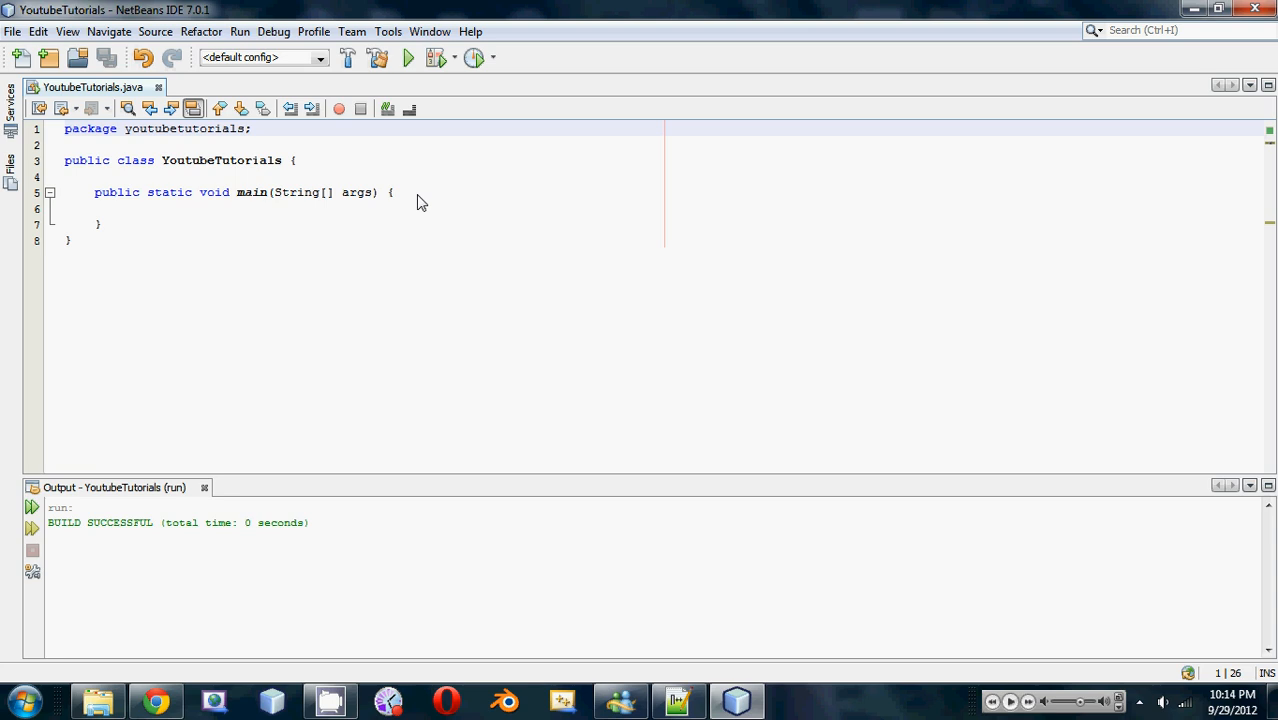
pyautogui.click(252, 128)
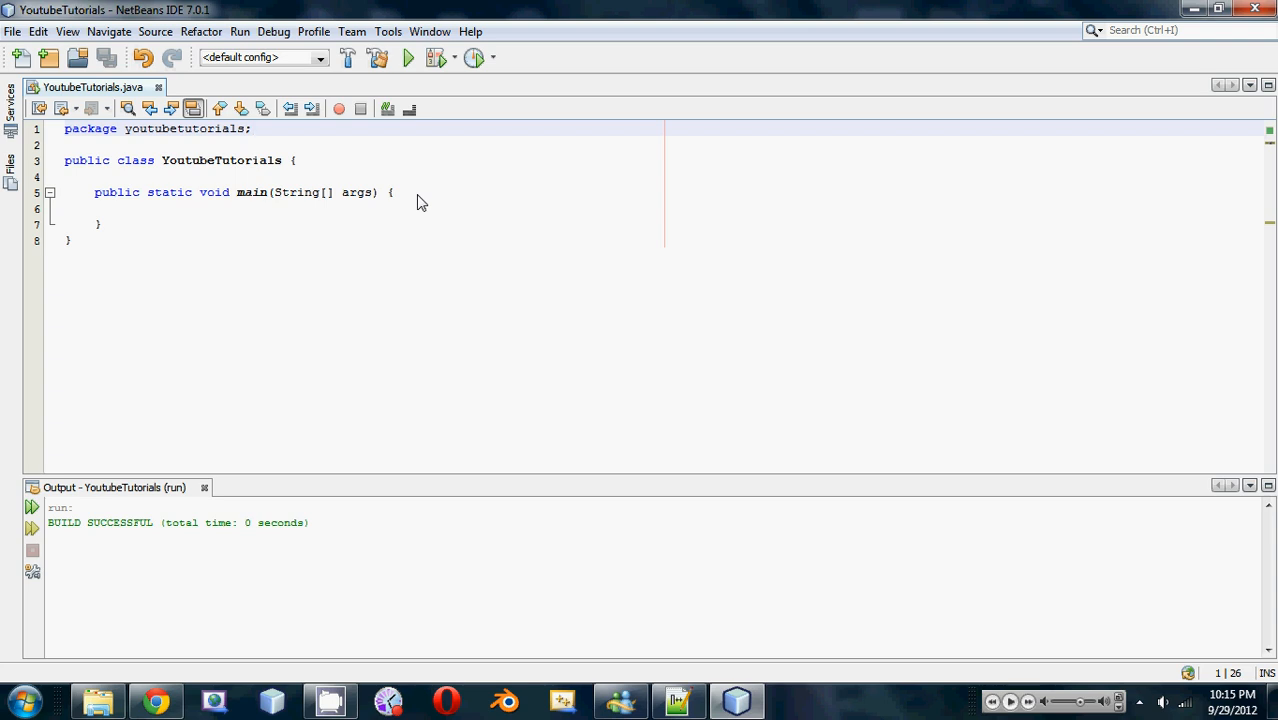
pyautogui.click(252, 128)
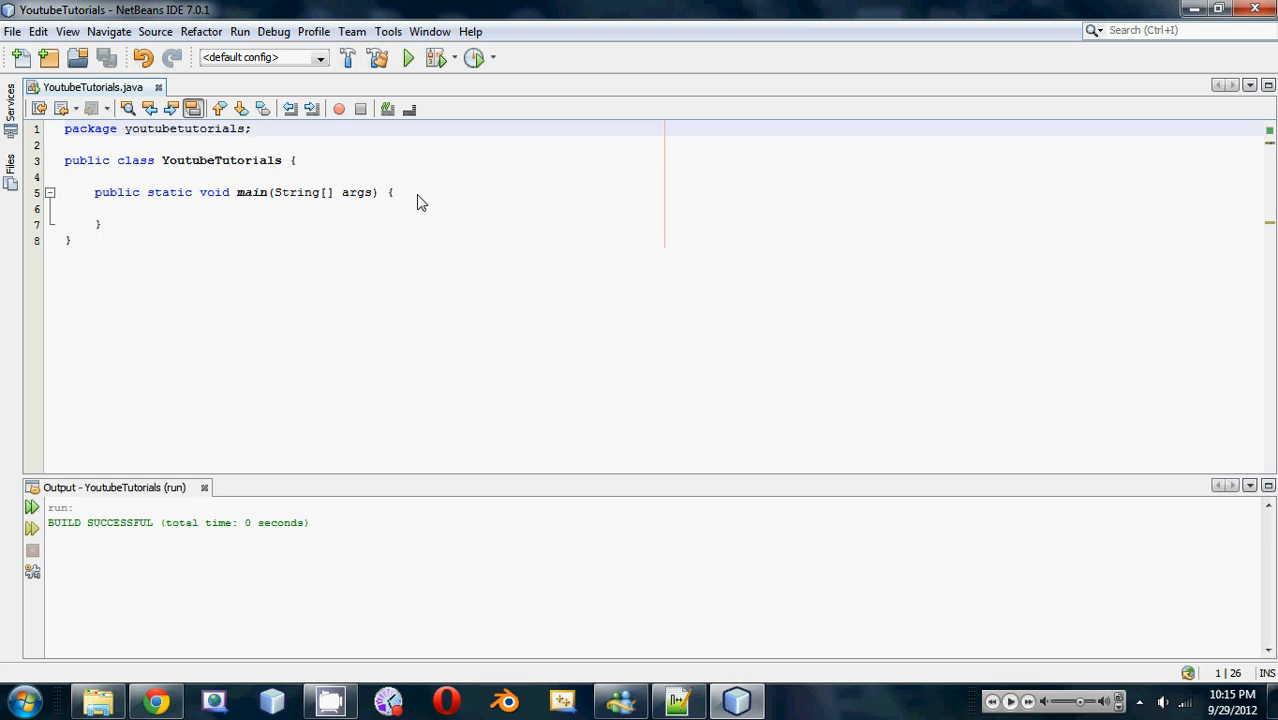
pyautogui.click(252, 128)
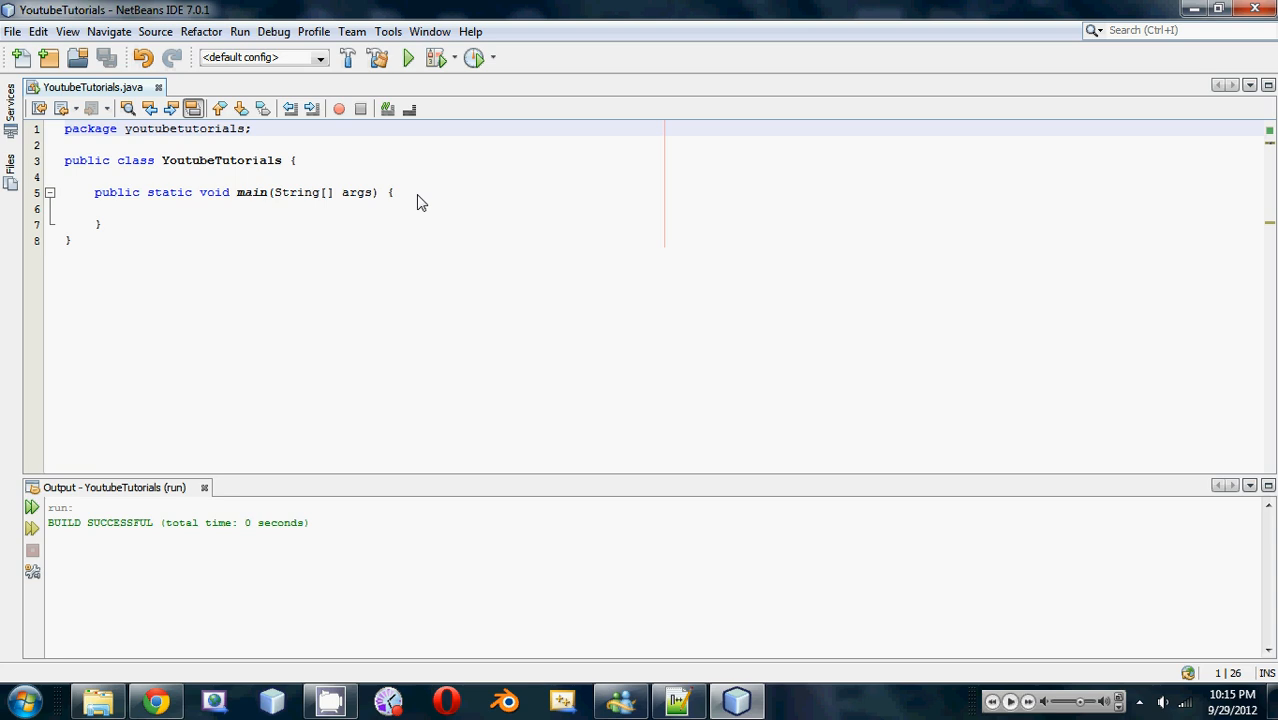
pyautogui.click(252, 128)
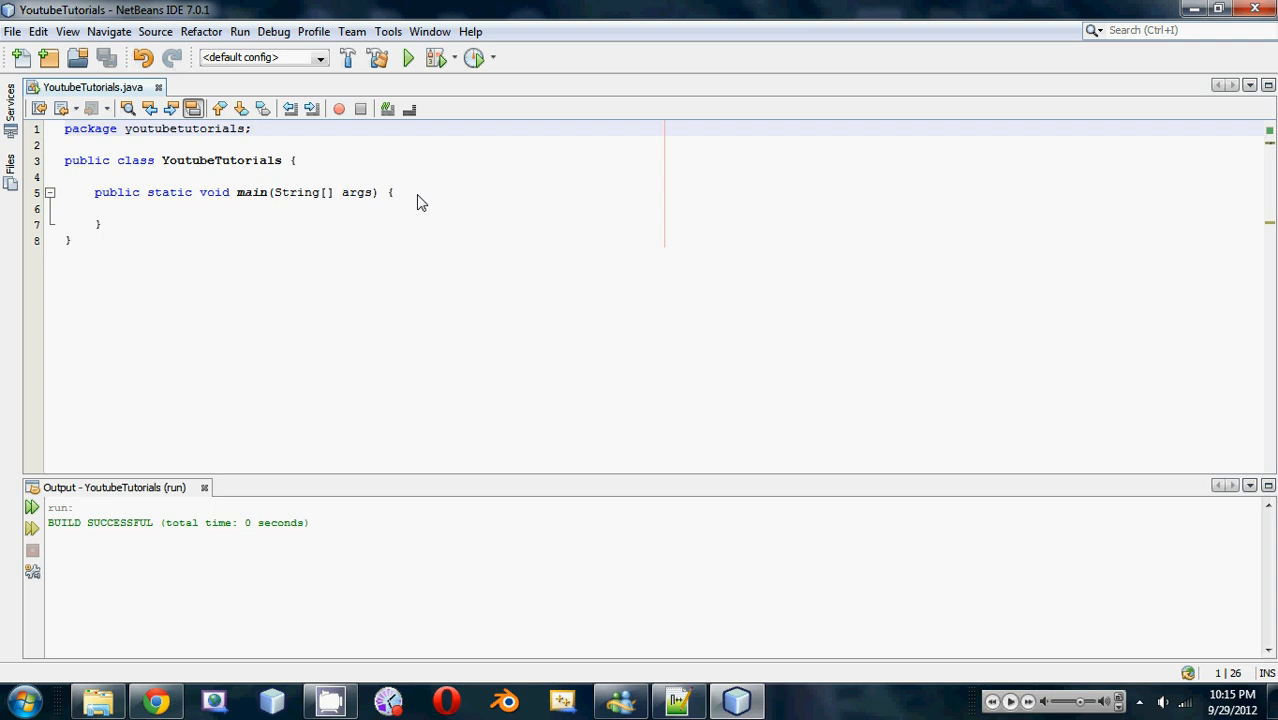
pyautogui.click(252, 128)
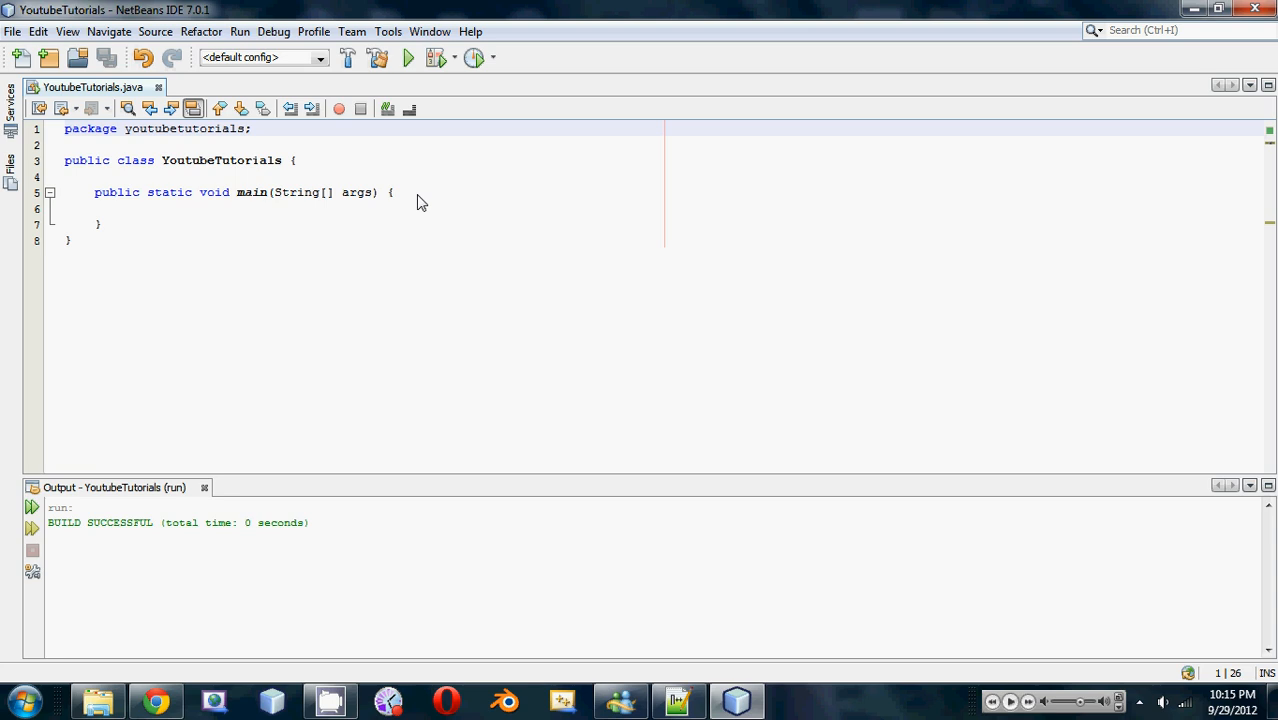
pyautogui.click(252, 128)
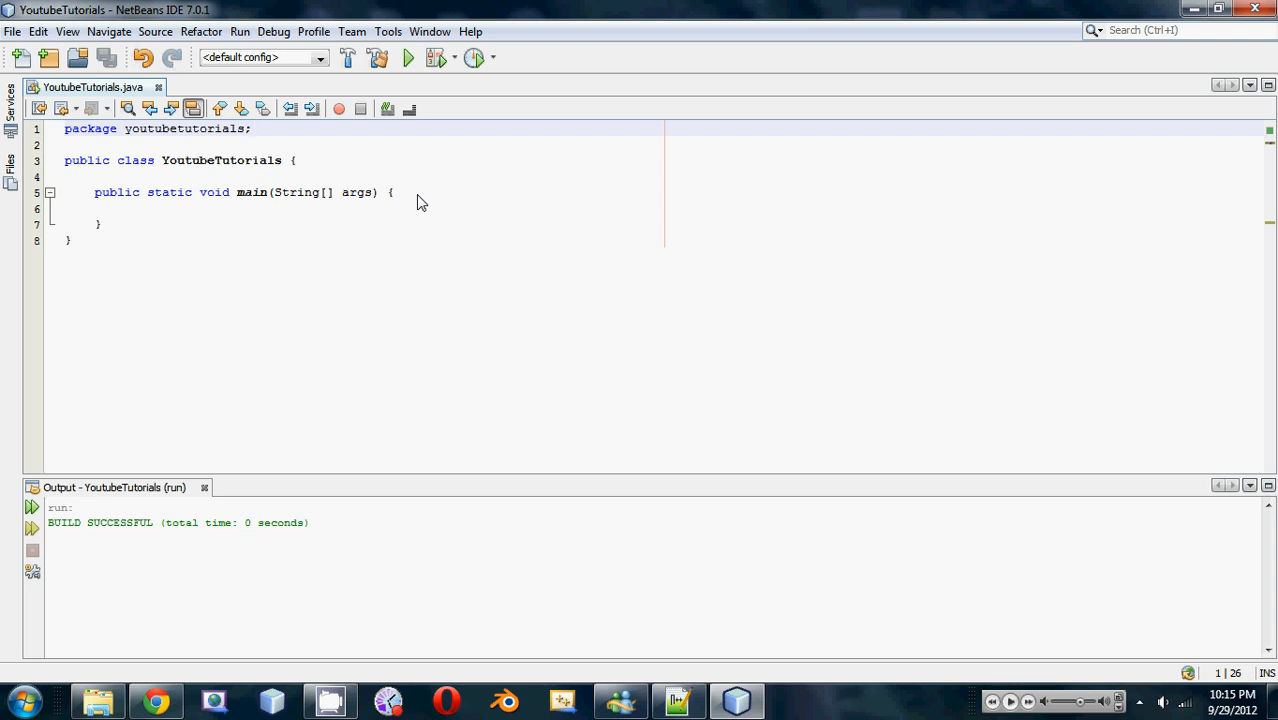
pyautogui.click(252, 128)
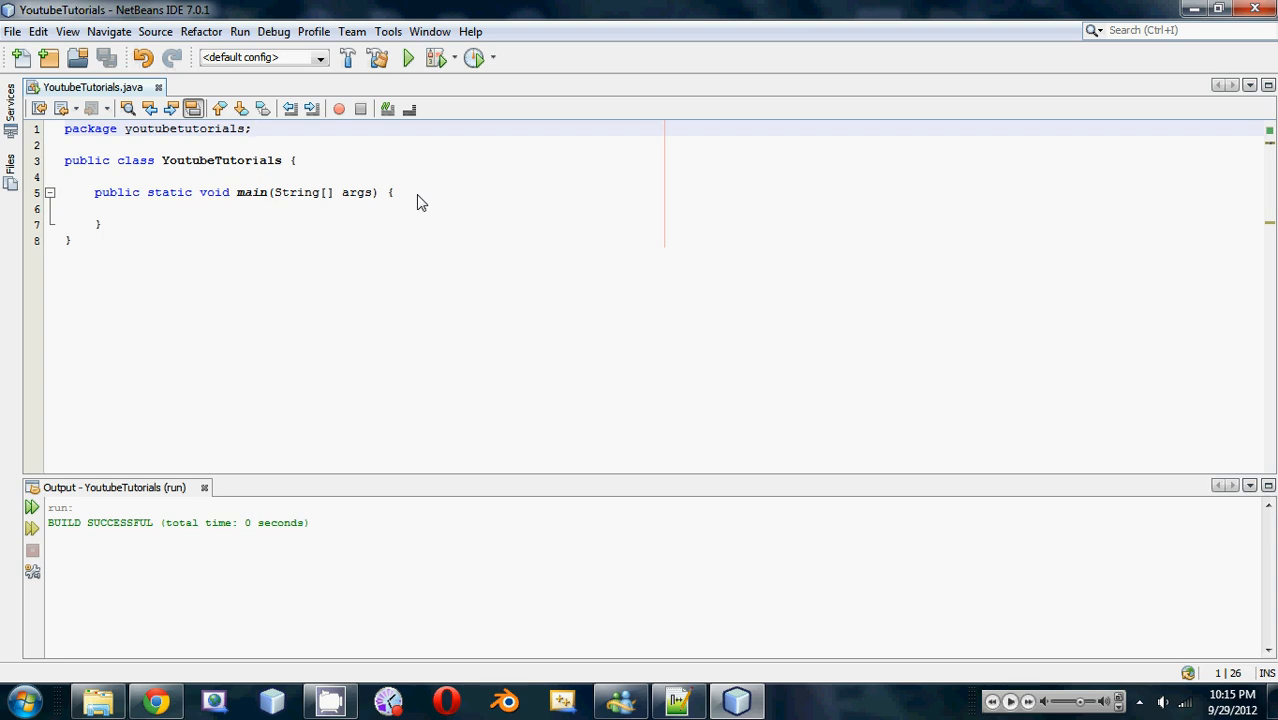
pyautogui.click(252, 128)
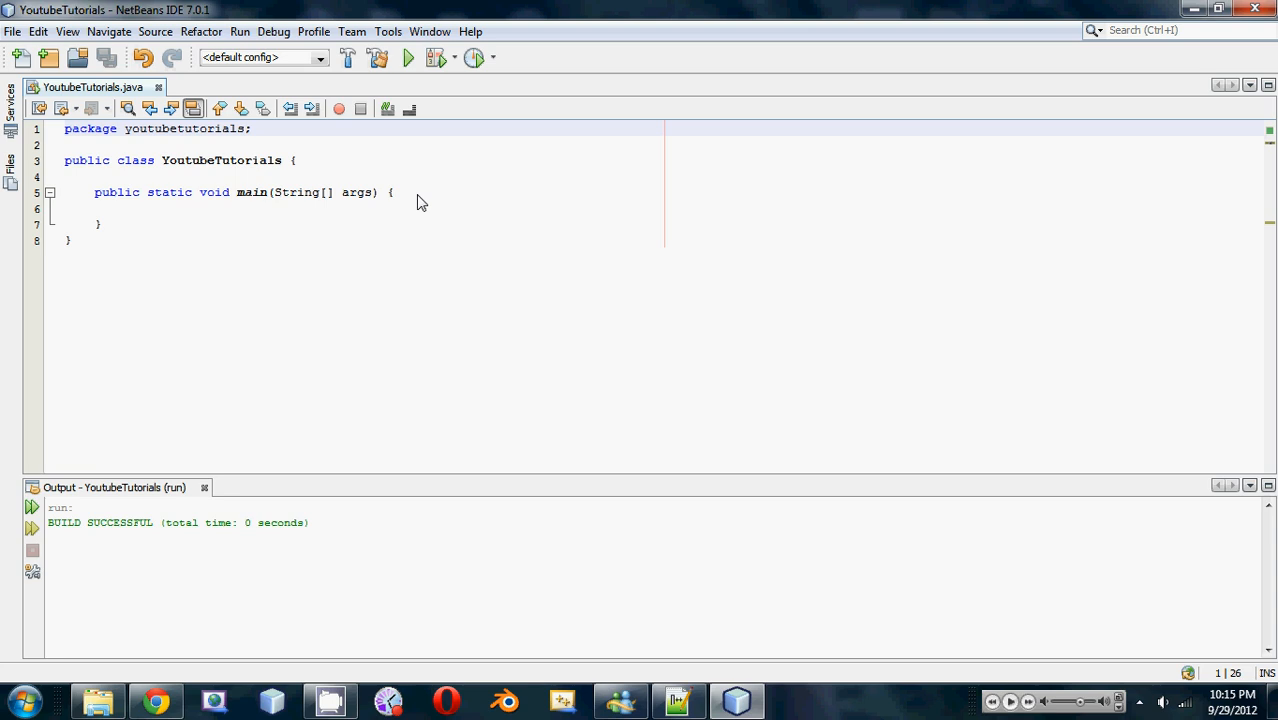
pyautogui.click(252, 128)
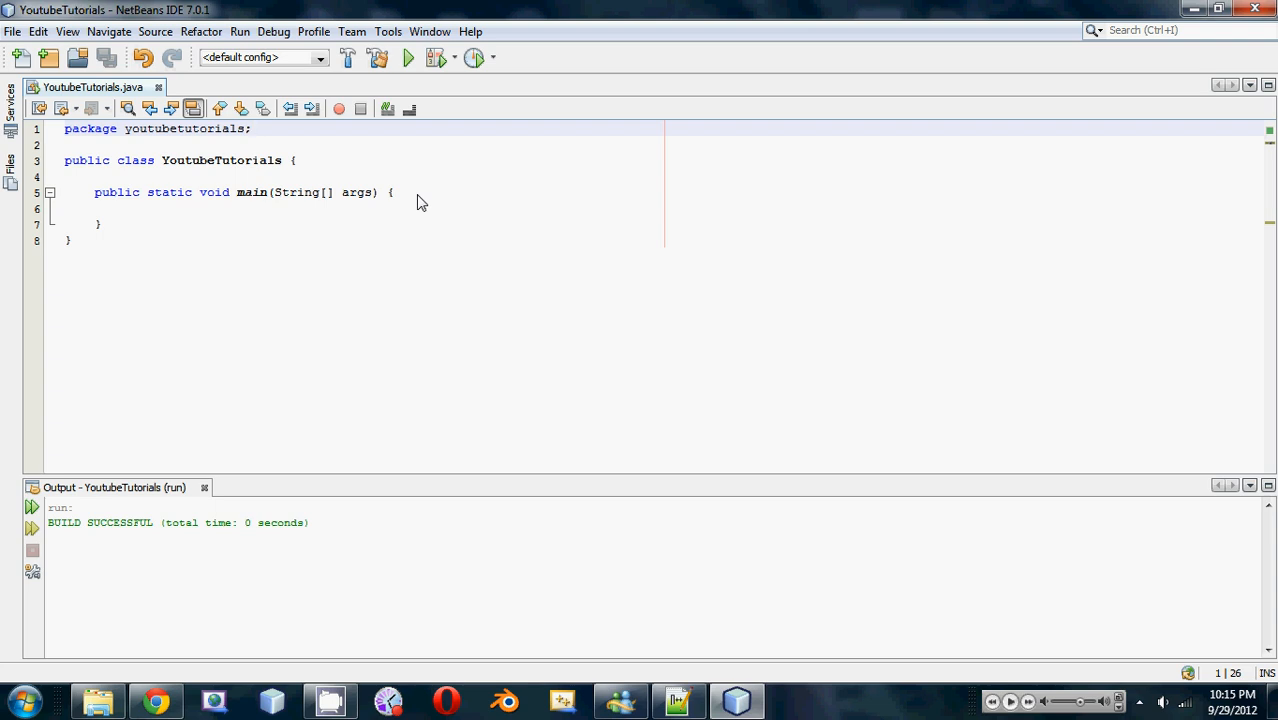
pyautogui.click(252, 128)
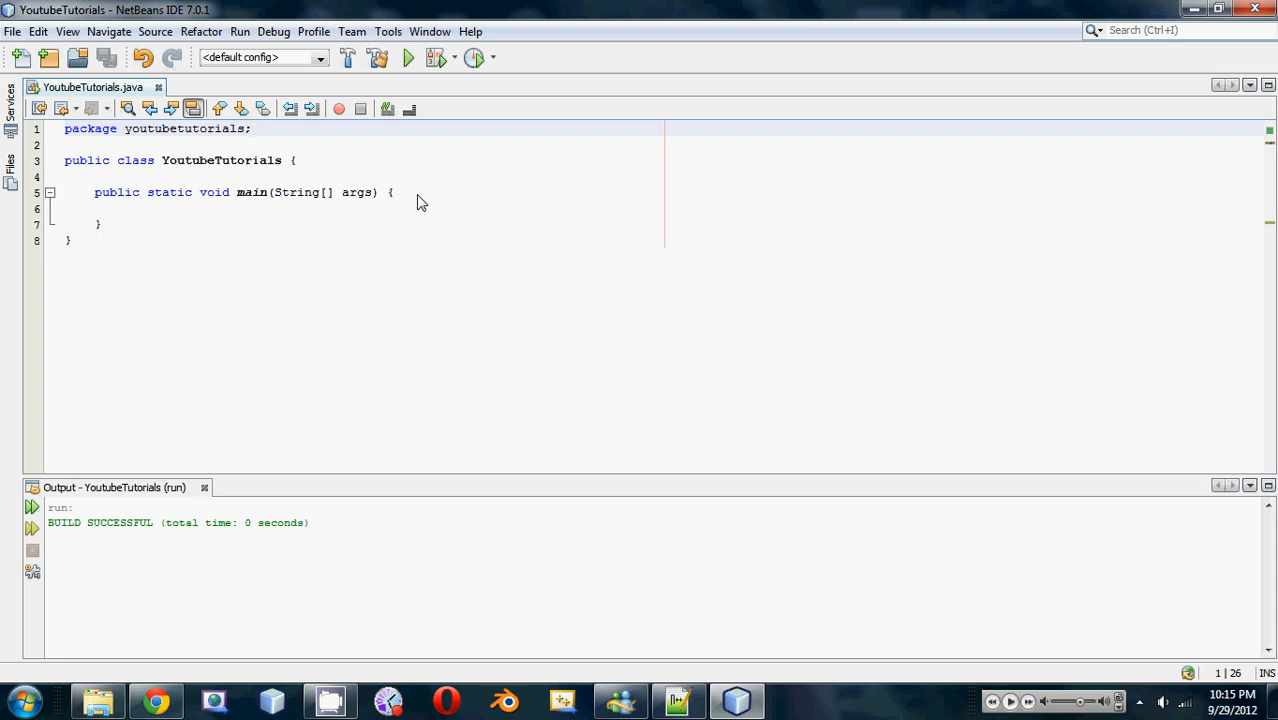
pyautogui.click(252, 128)
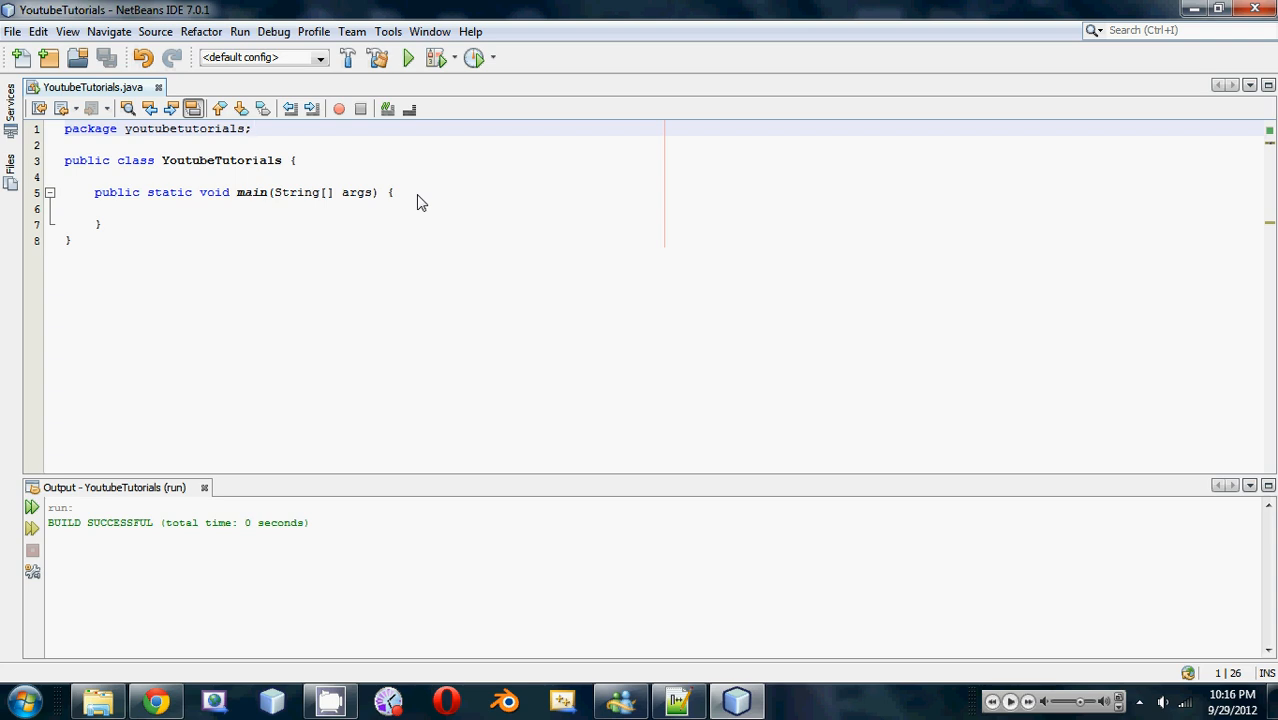
pyautogui.click(252, 128)
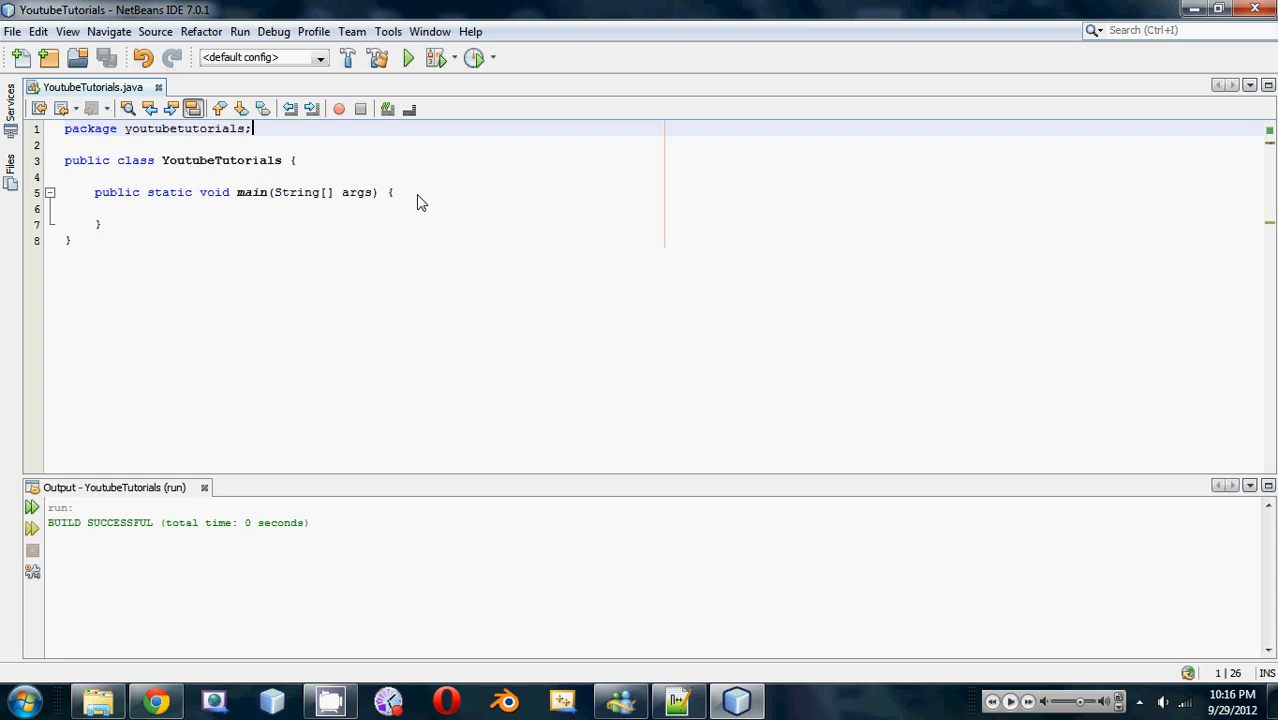
# - Declare 'ArrayList myList = new ArrayList();' in main and bring up the fix hints for ArrayList
pyautogui.click(392, 192)
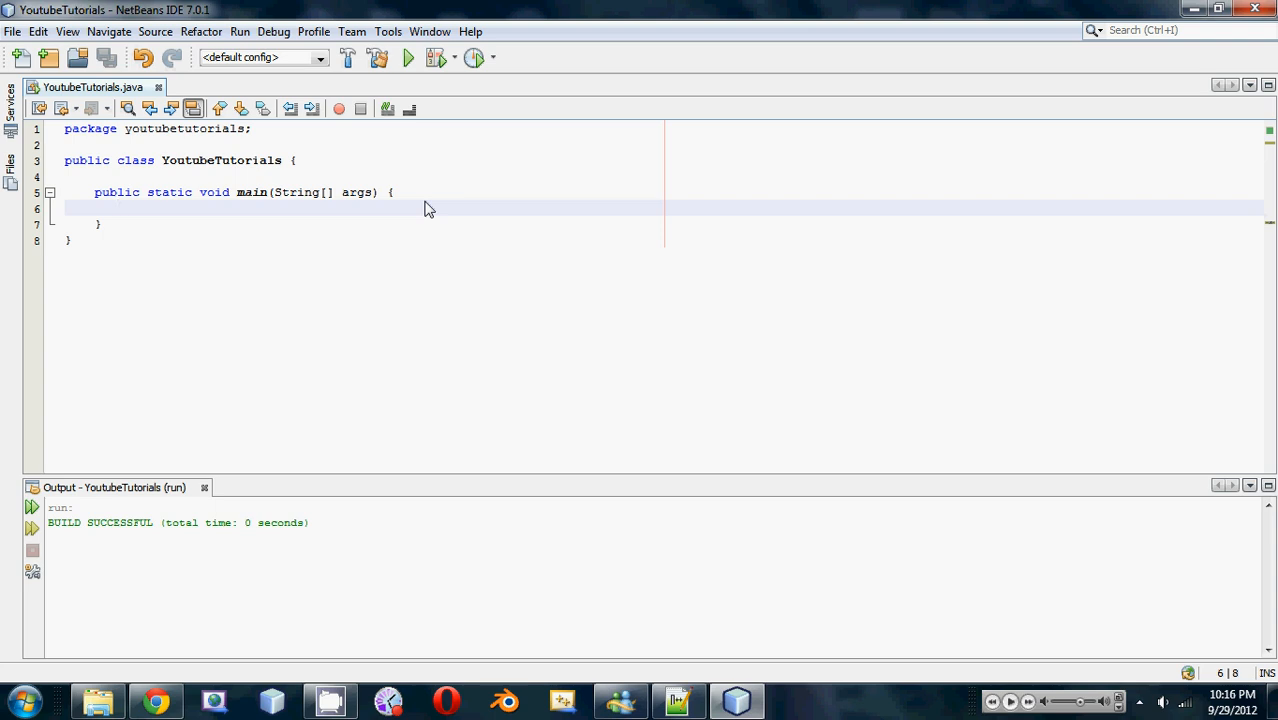
pyautogui.click(118, 208)
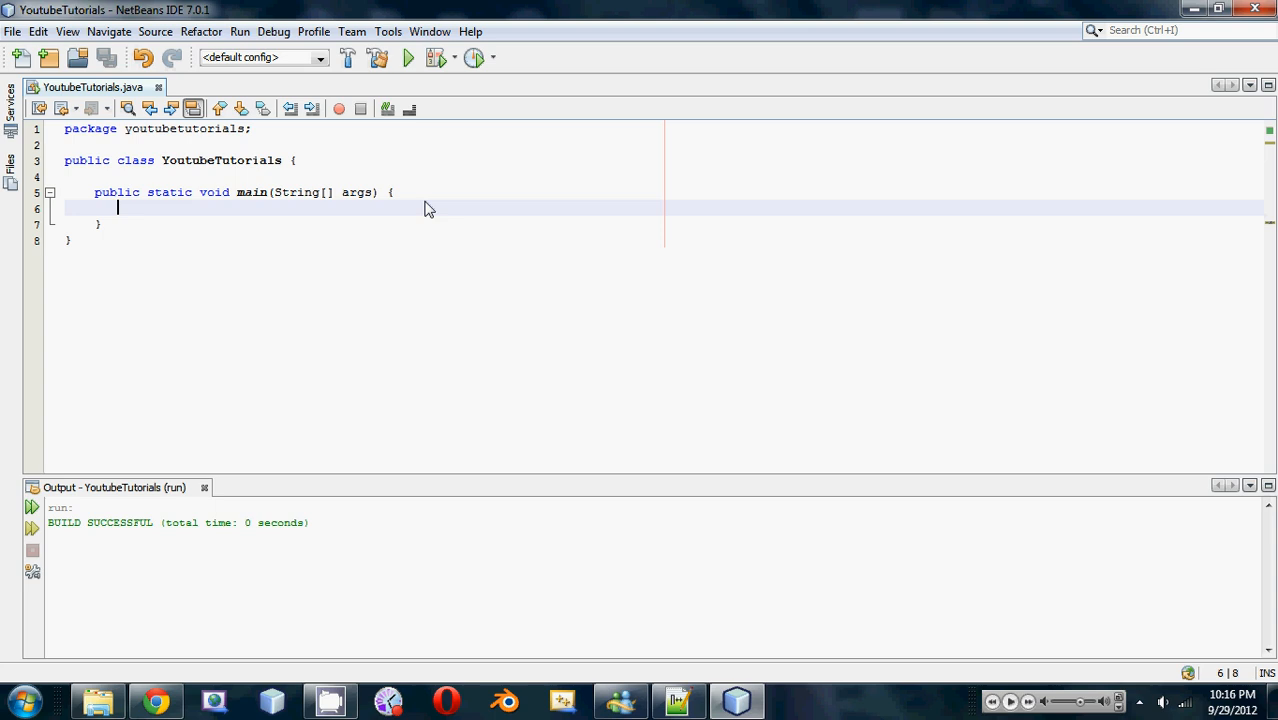
pyautogui.write('Array')
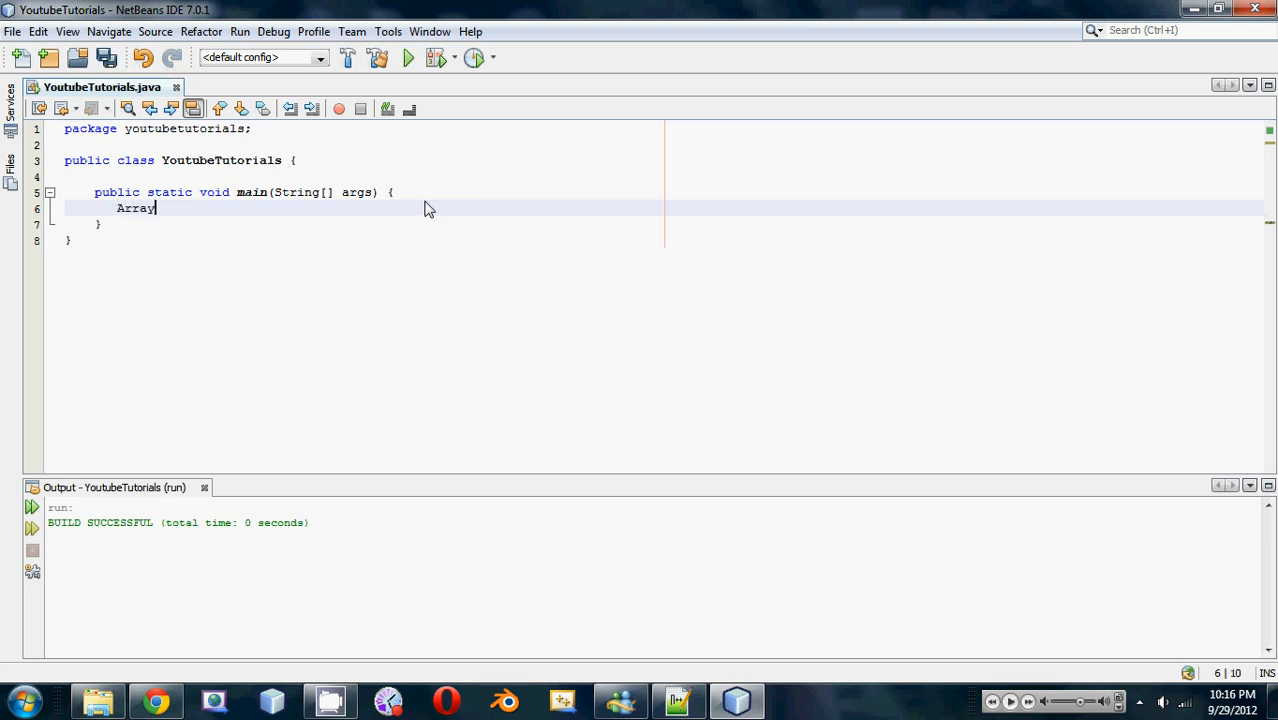
pyautogui.write('List')
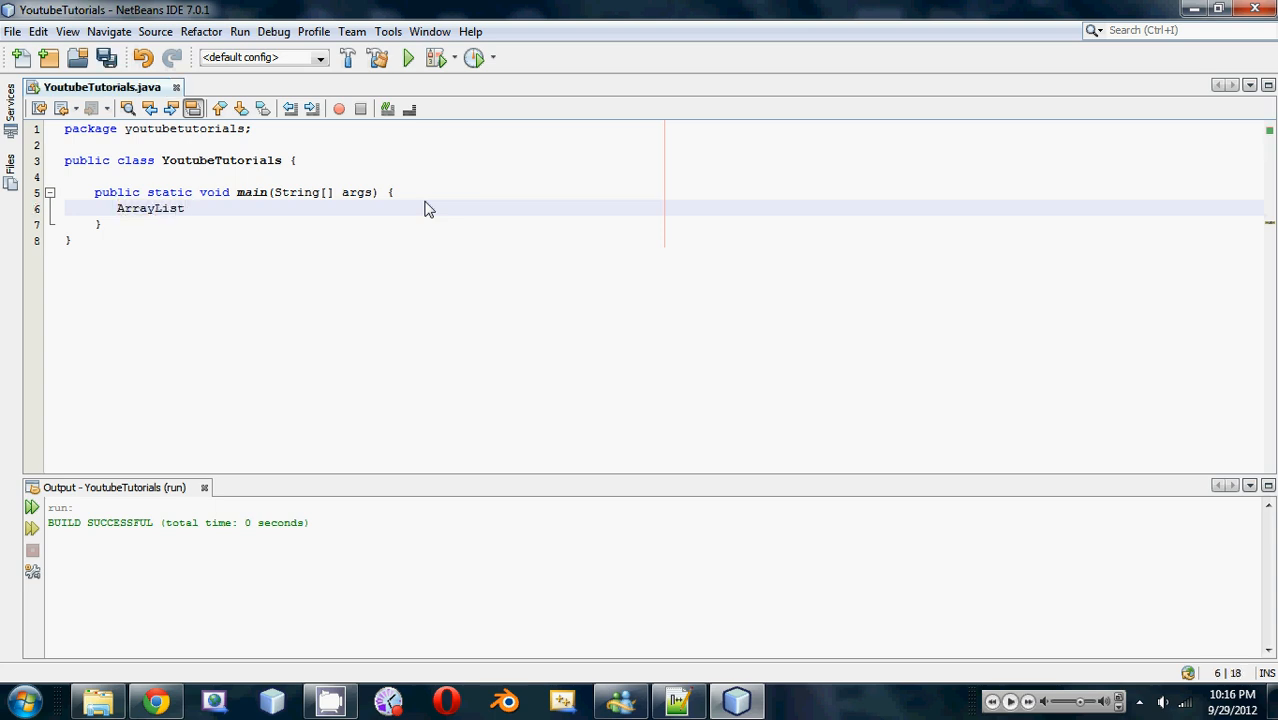
pyautogui.write('myList')
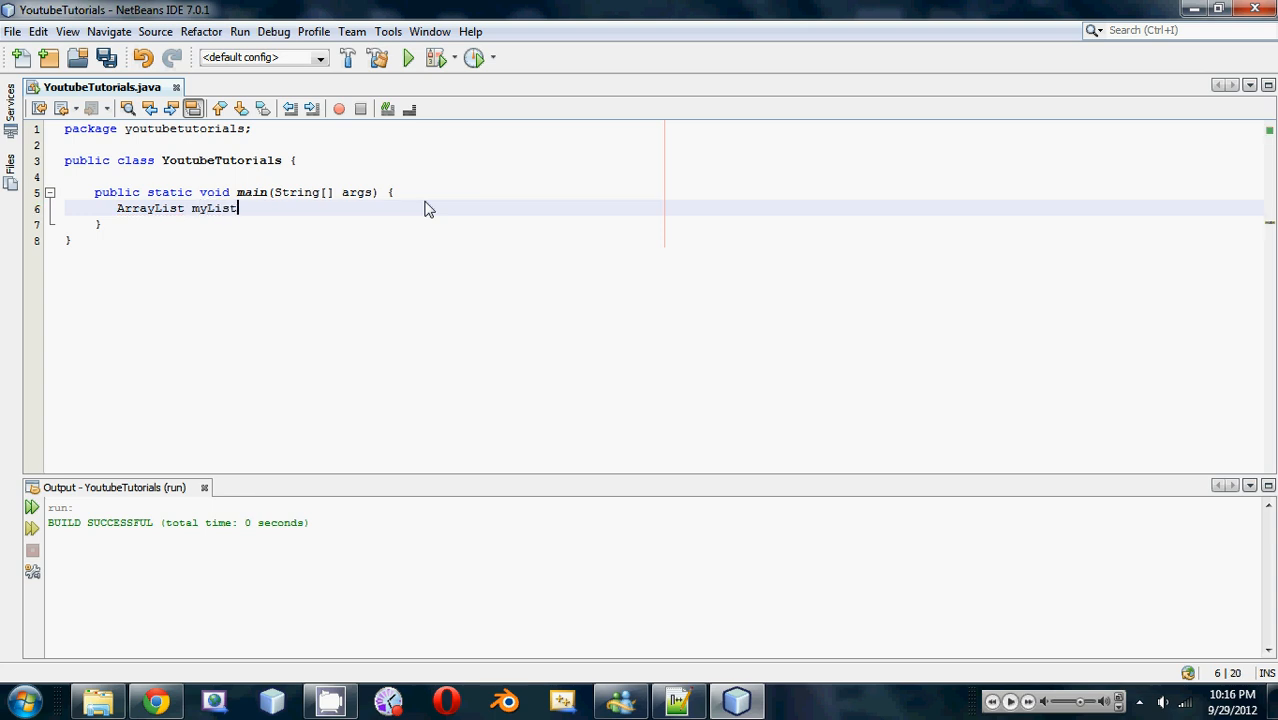
pyautogui.write('= n')
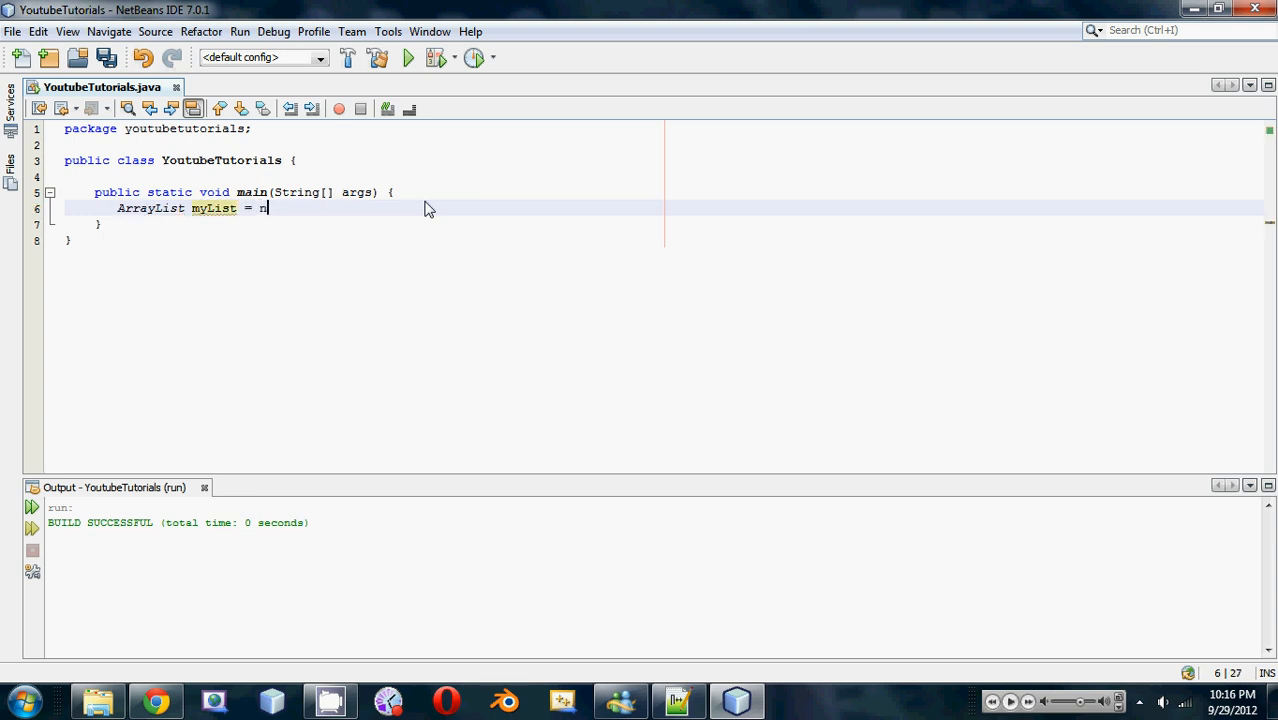
pyautogui.write('ew ArrayList')
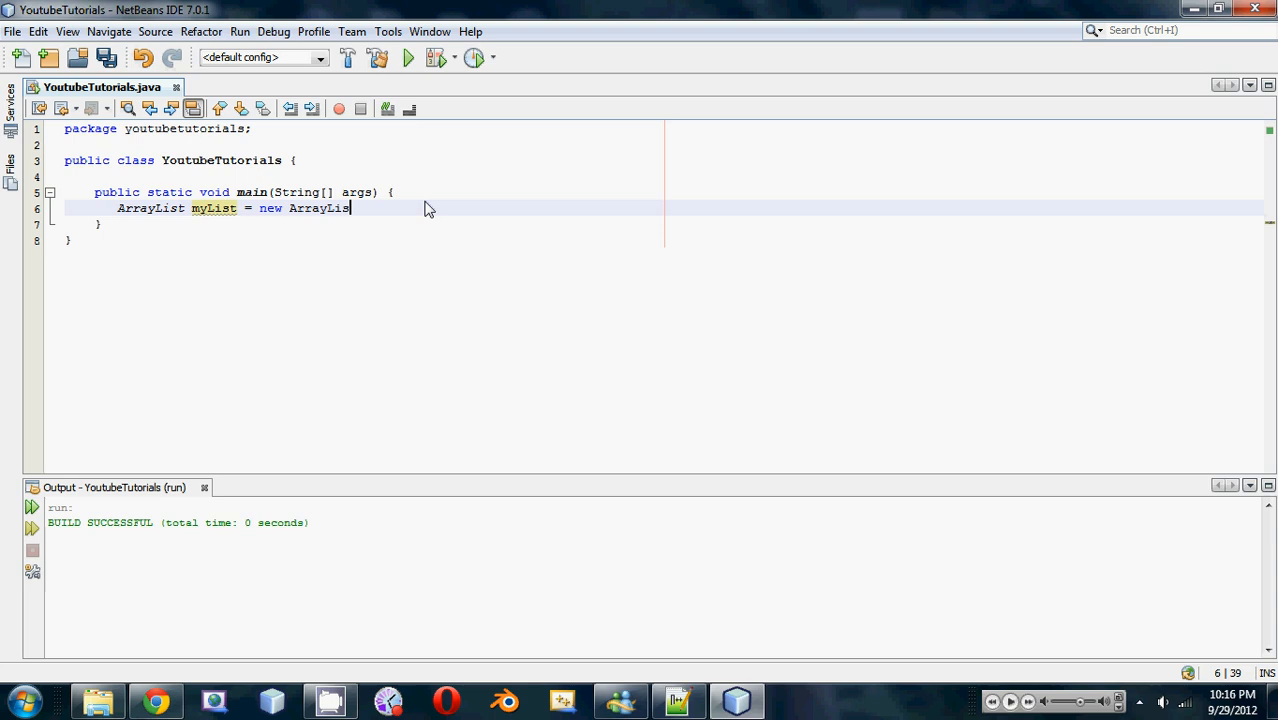
pyautogui.write('()')
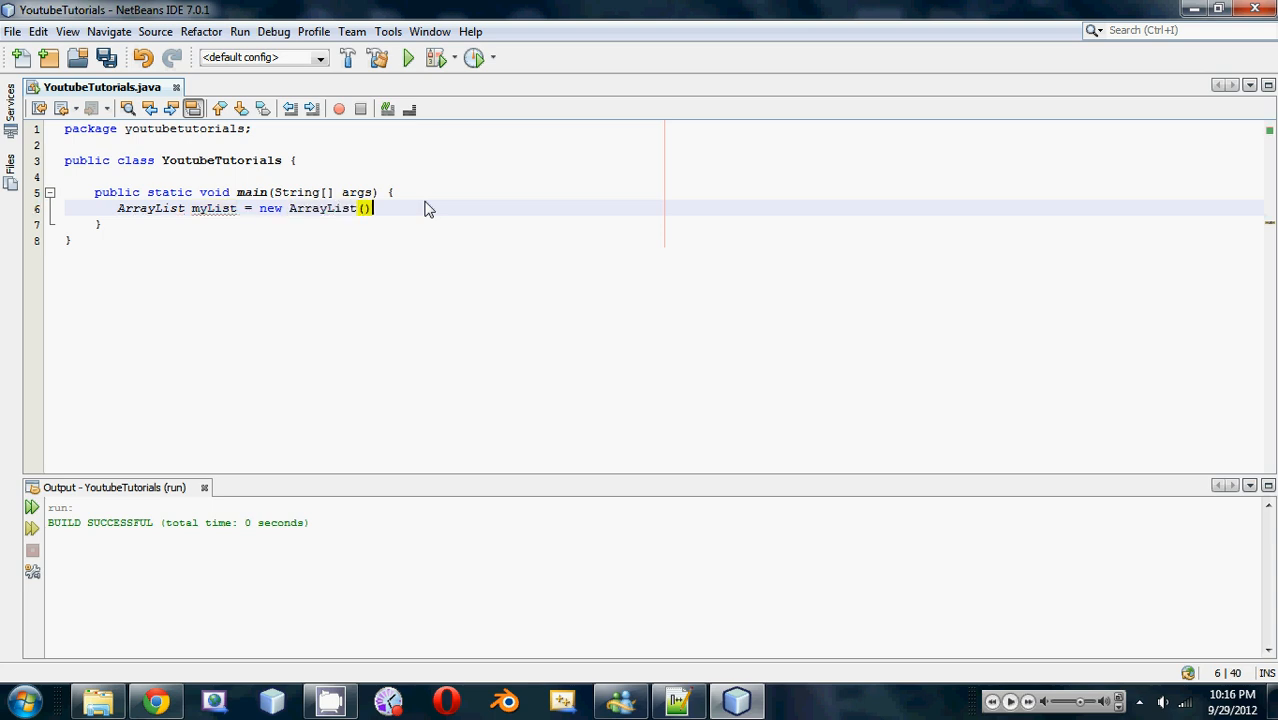
pyautogui.write(';')
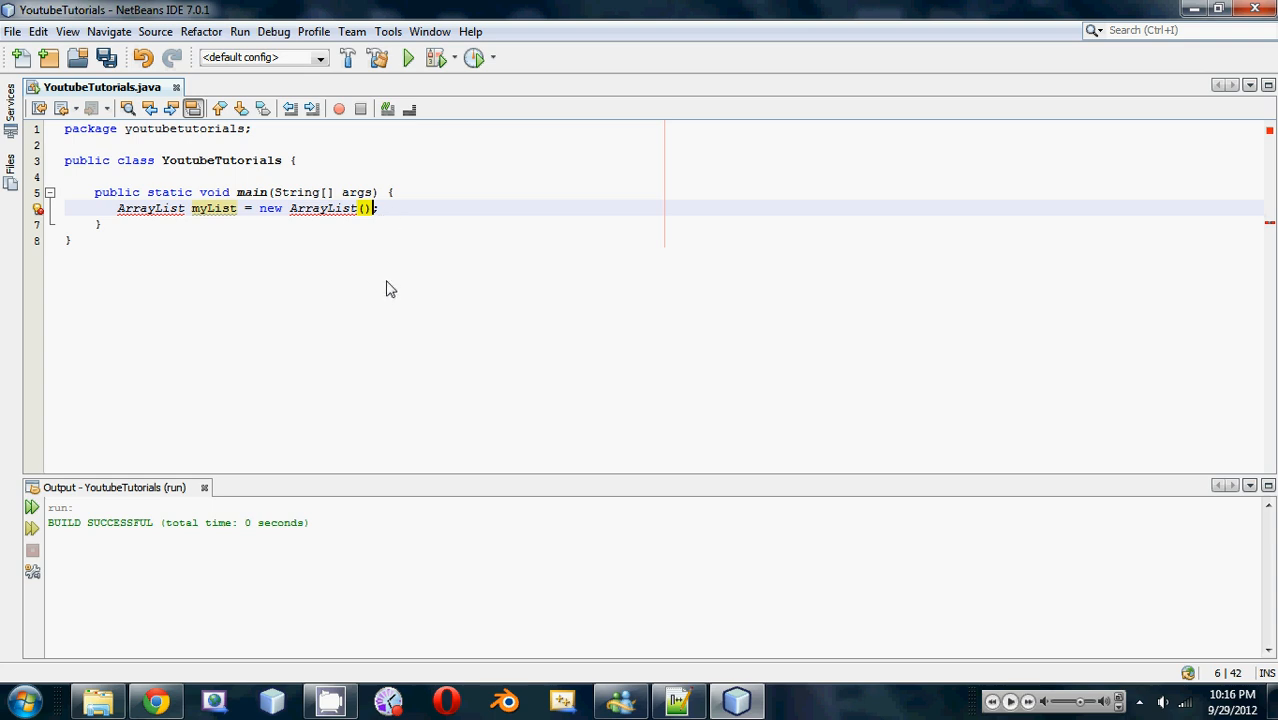
pyautogui.moveTo(38, 208)
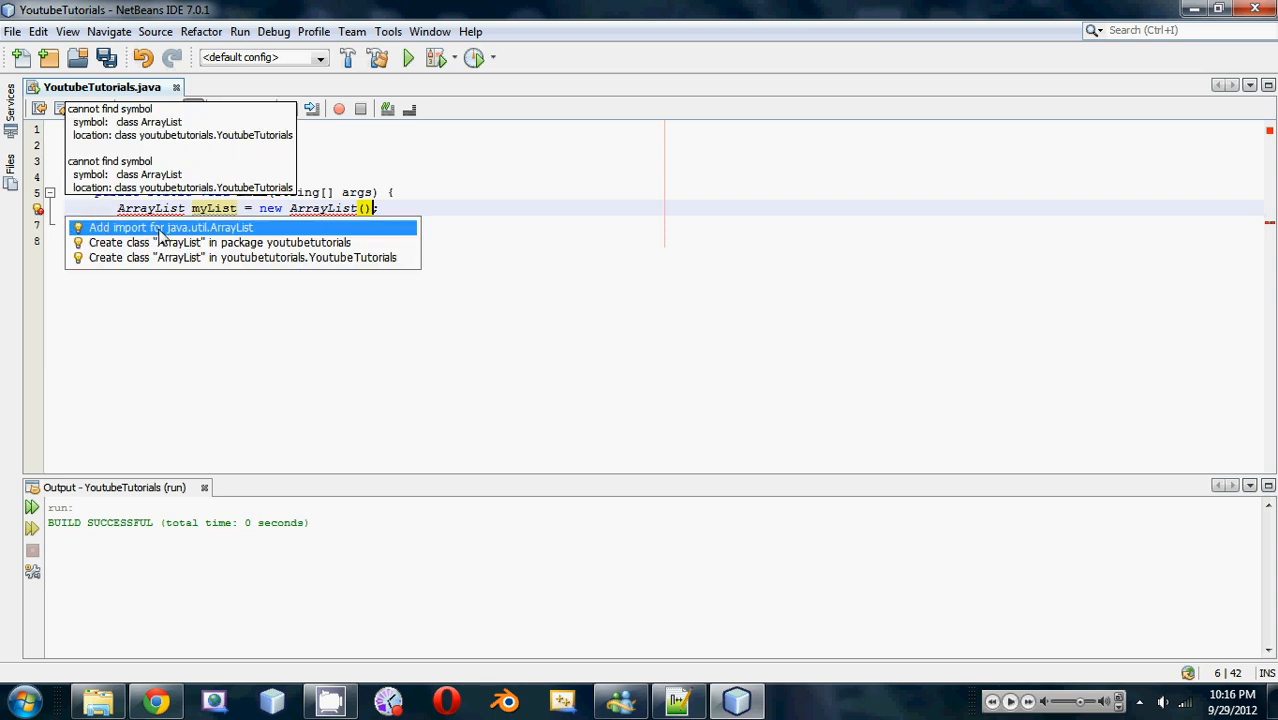
pyautogui.click(170, 228)
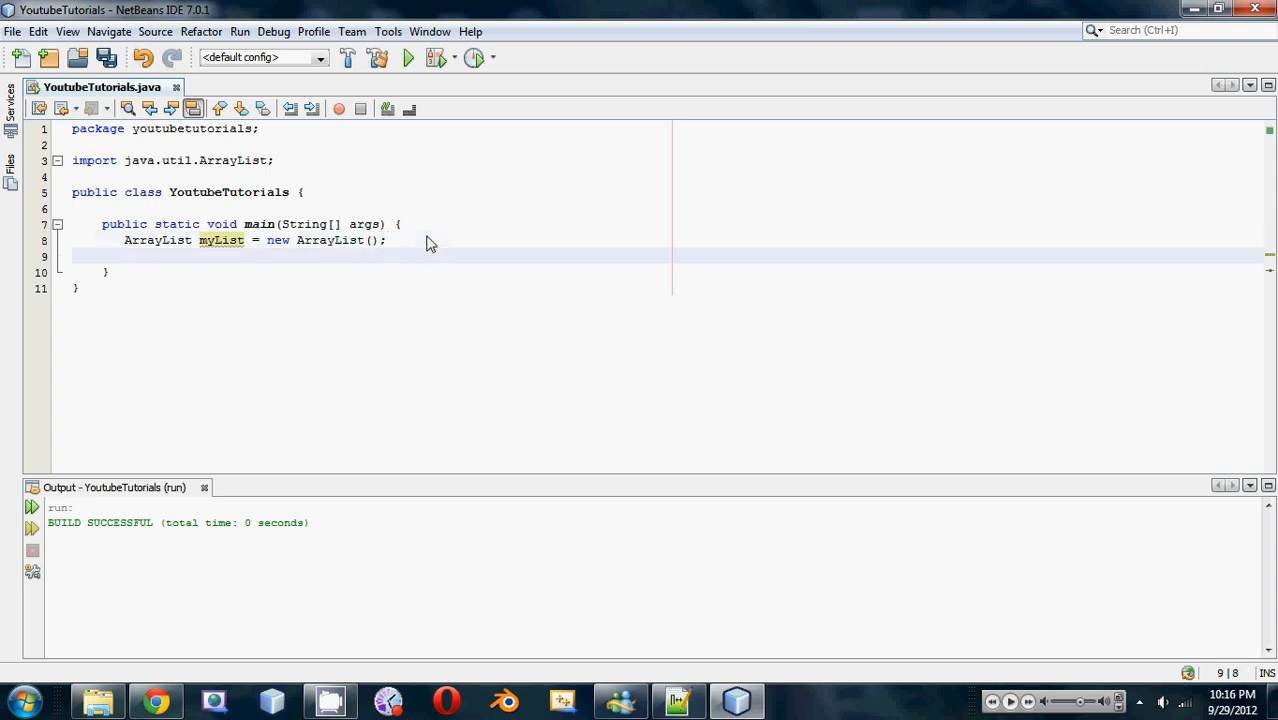
# - Place the cursor on the blank line below the myList declaration, with java.util.ArrayList imported
pyautogui.click(124, 256)
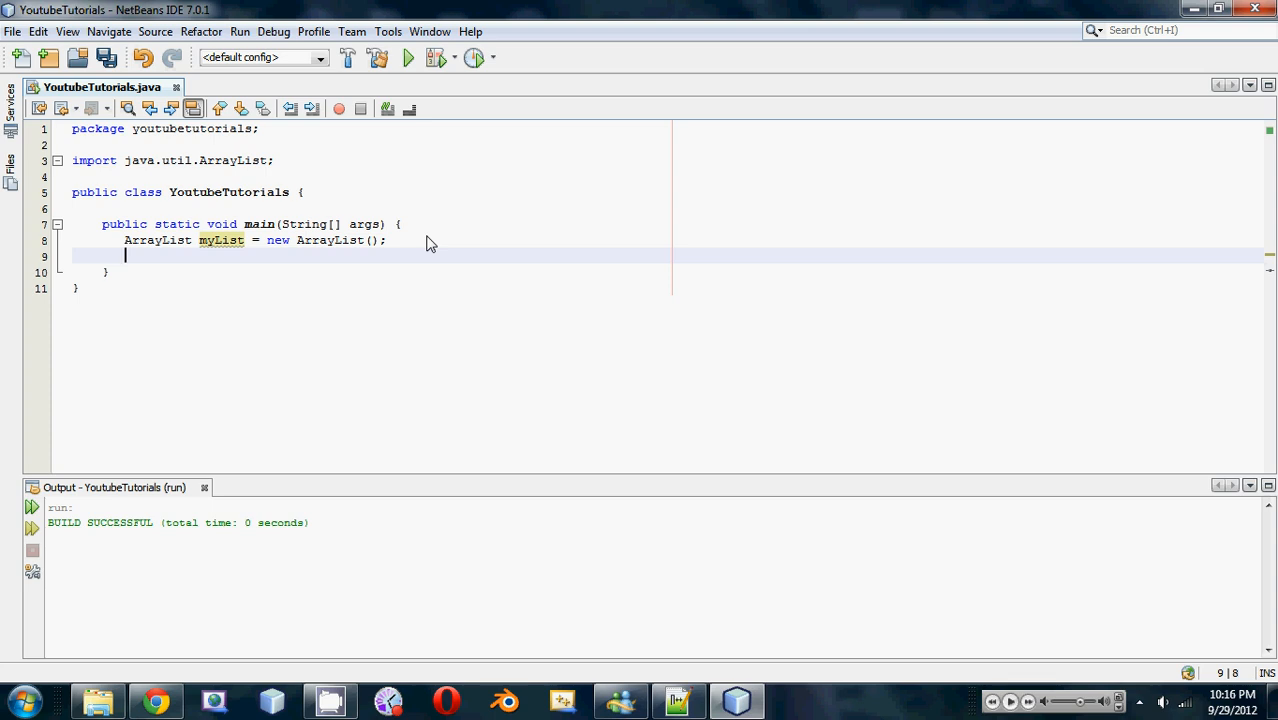
pyautogui.moveTo(286, 284)
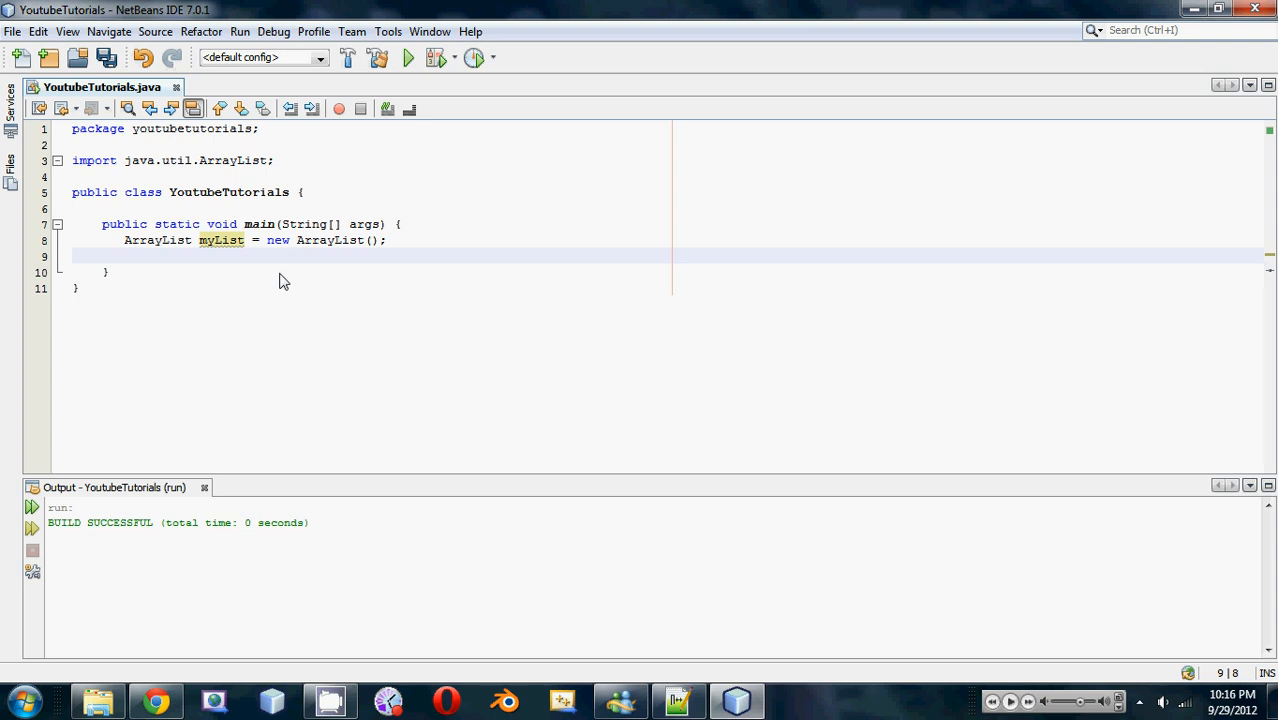
# - Write three myList.add calls for "Anthony", "Joe" and "Chris" on separate lines
pyautogui.write('my')
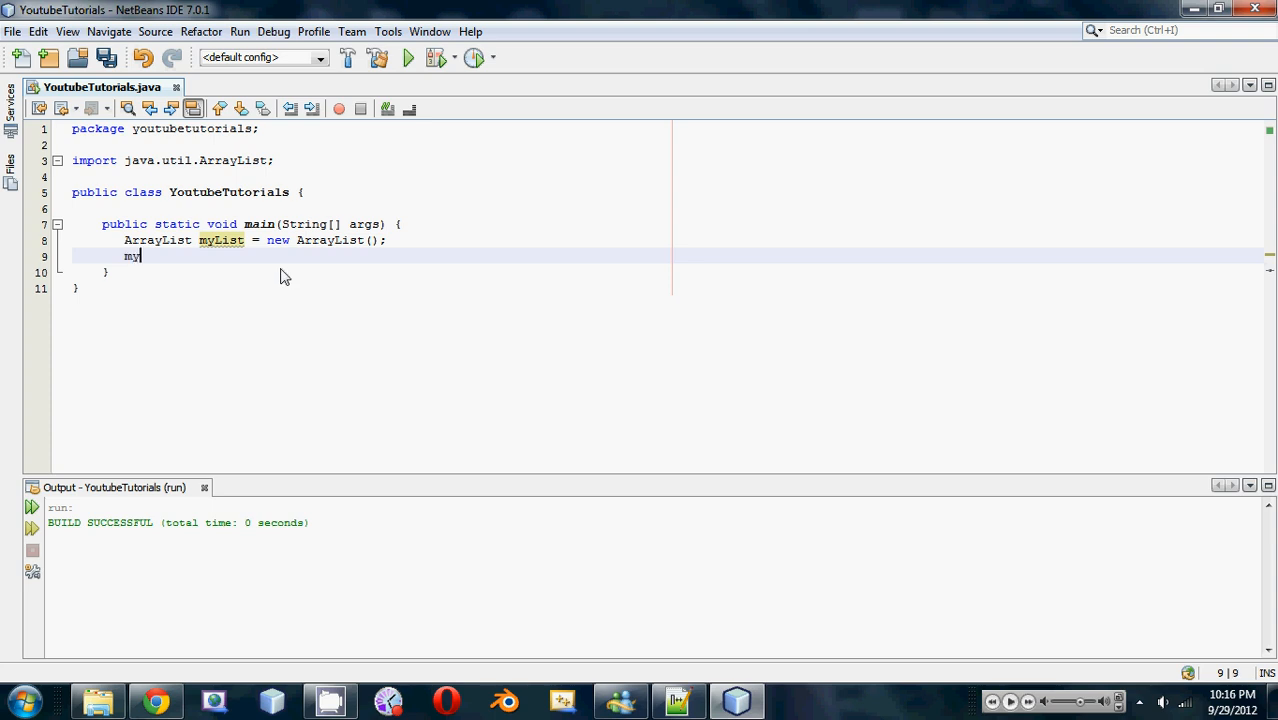
pyautogui.write('.add("Anthony");')
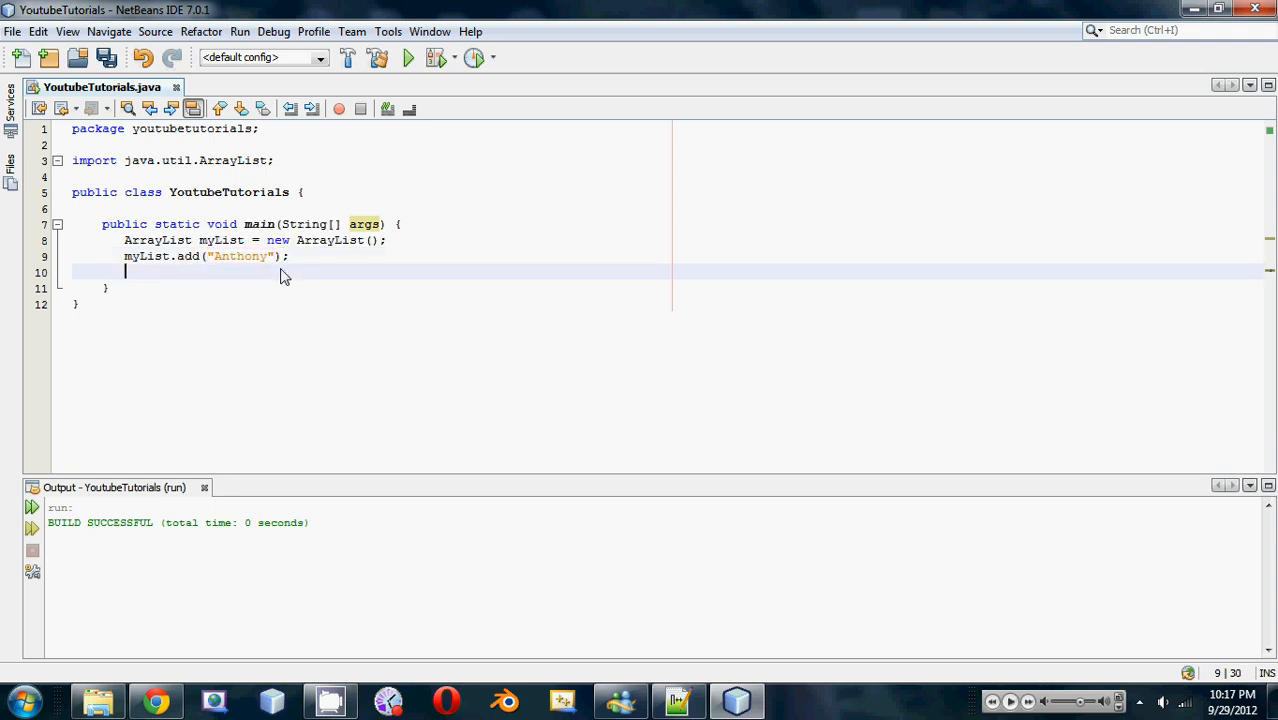
pyautogui.write('myList.add("')
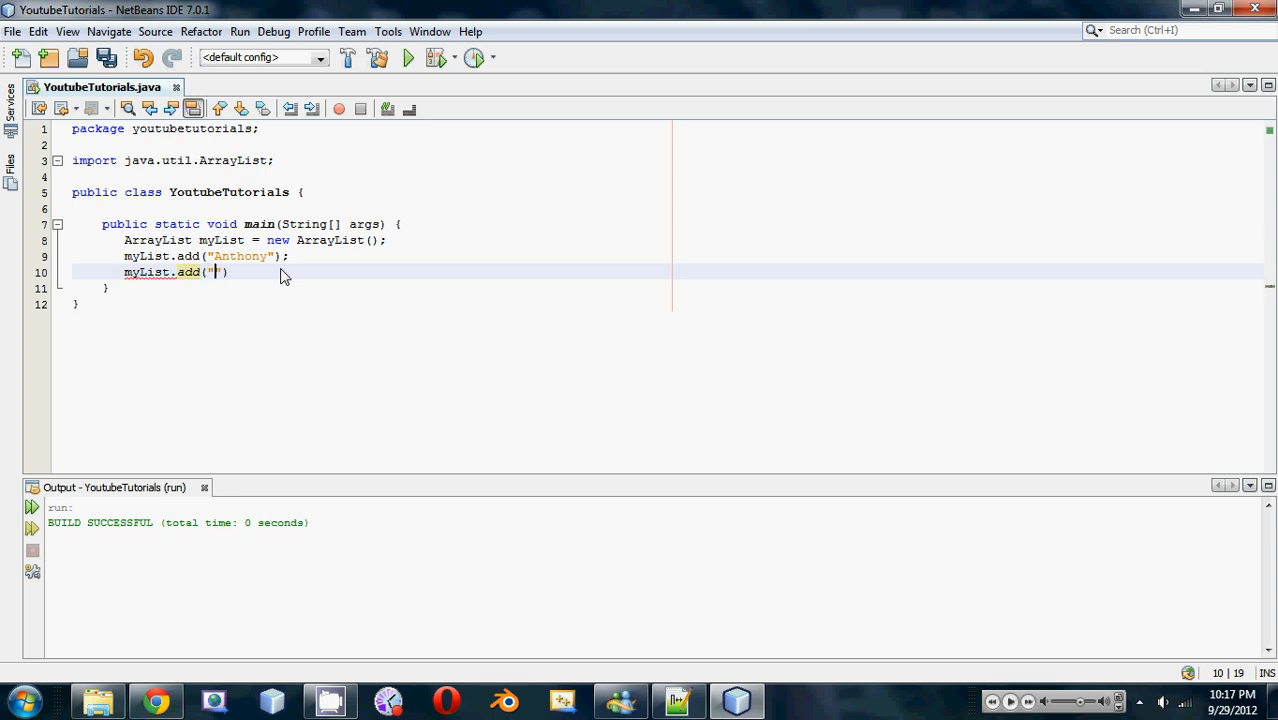
pyautogui.write('Joh')
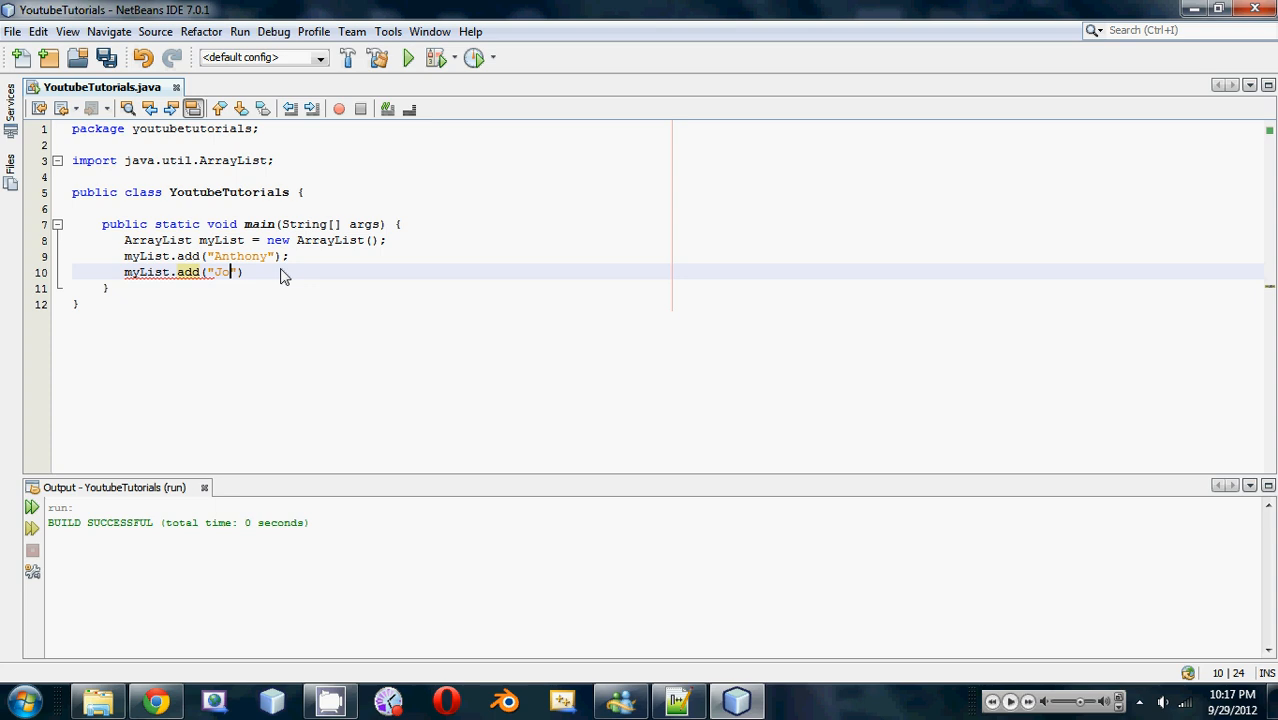
pyautogui.press('enter')
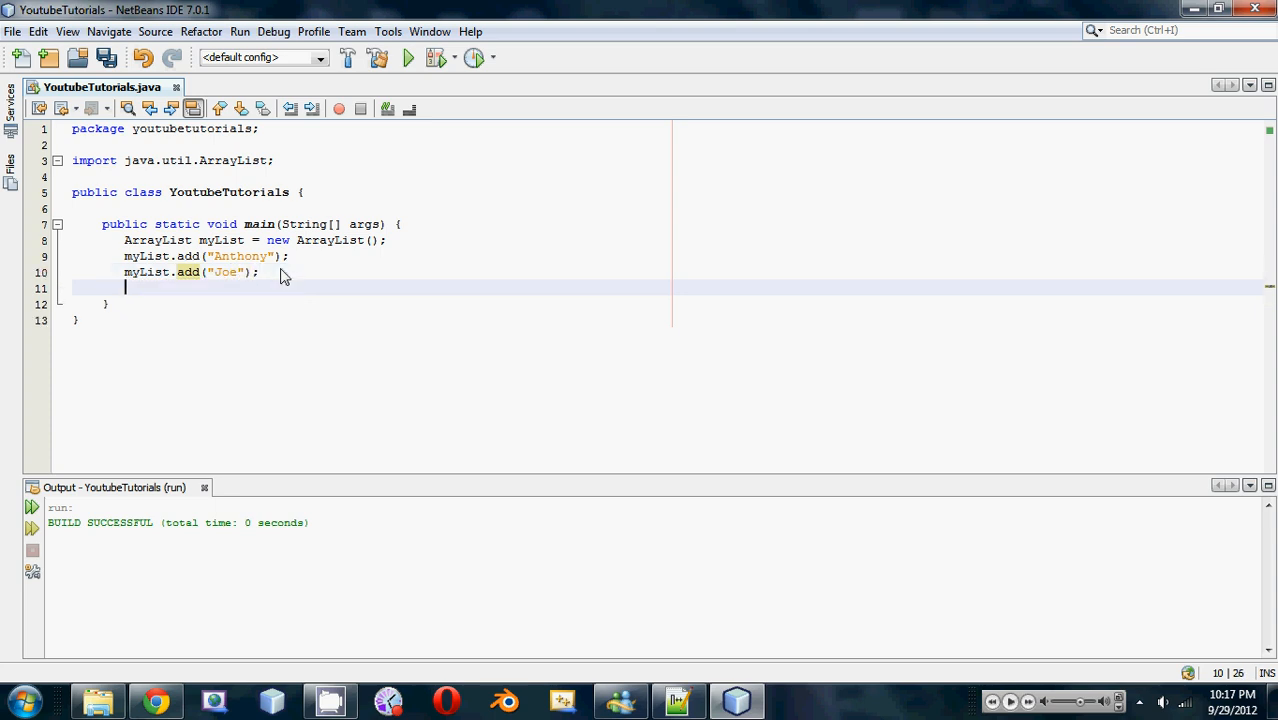
pyautogui.write('myList.ad')
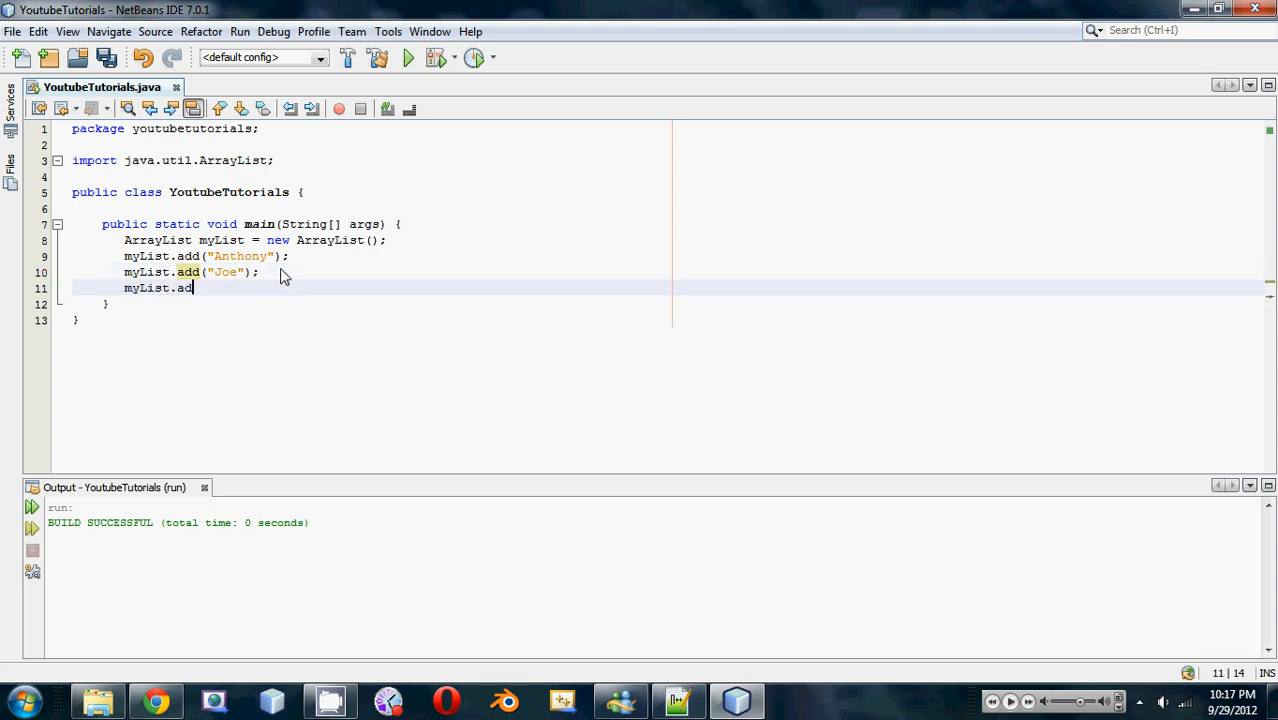
pyautogui.write('(')
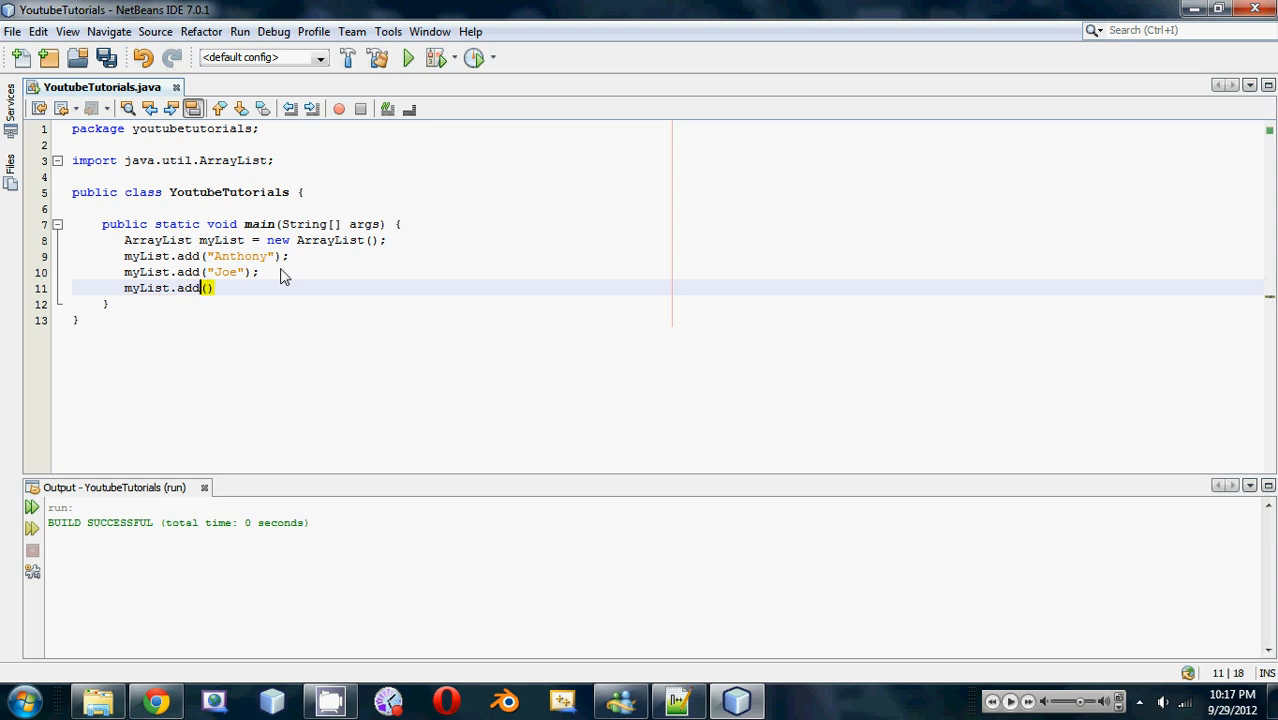
pyautogui.write('"')
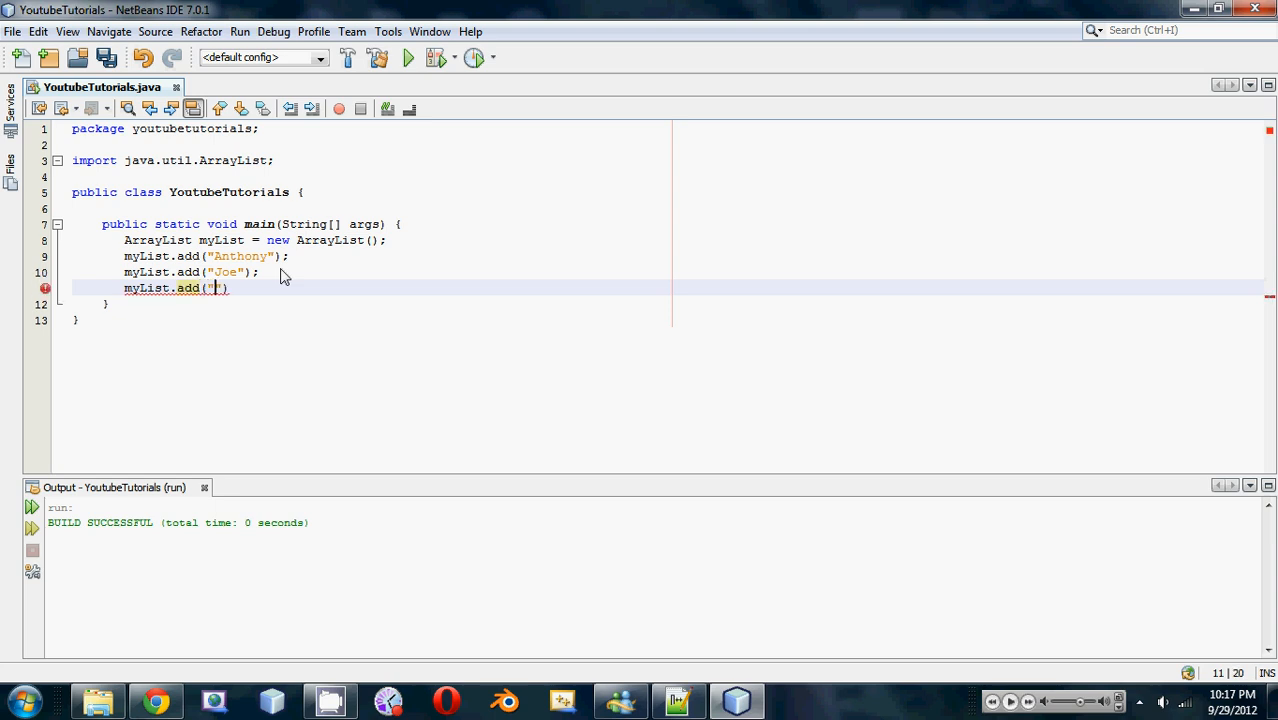
pyautogui.write('Chris')
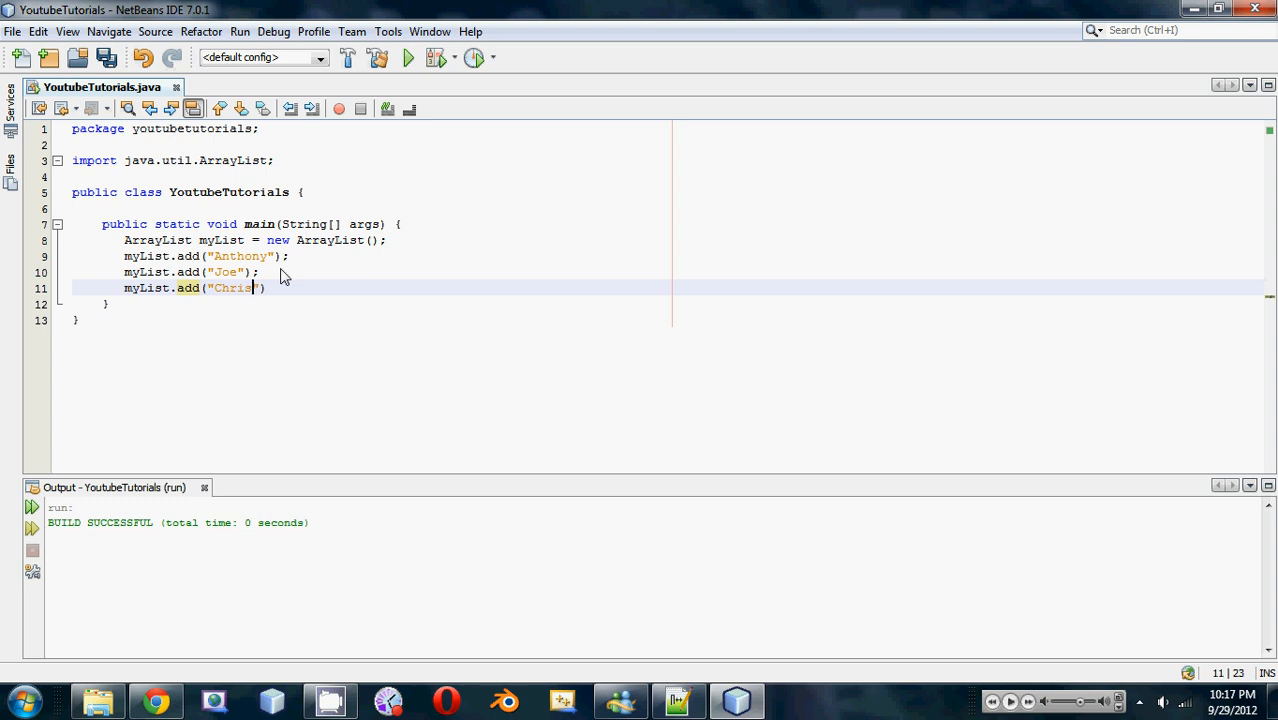
pyautogui.write('");')
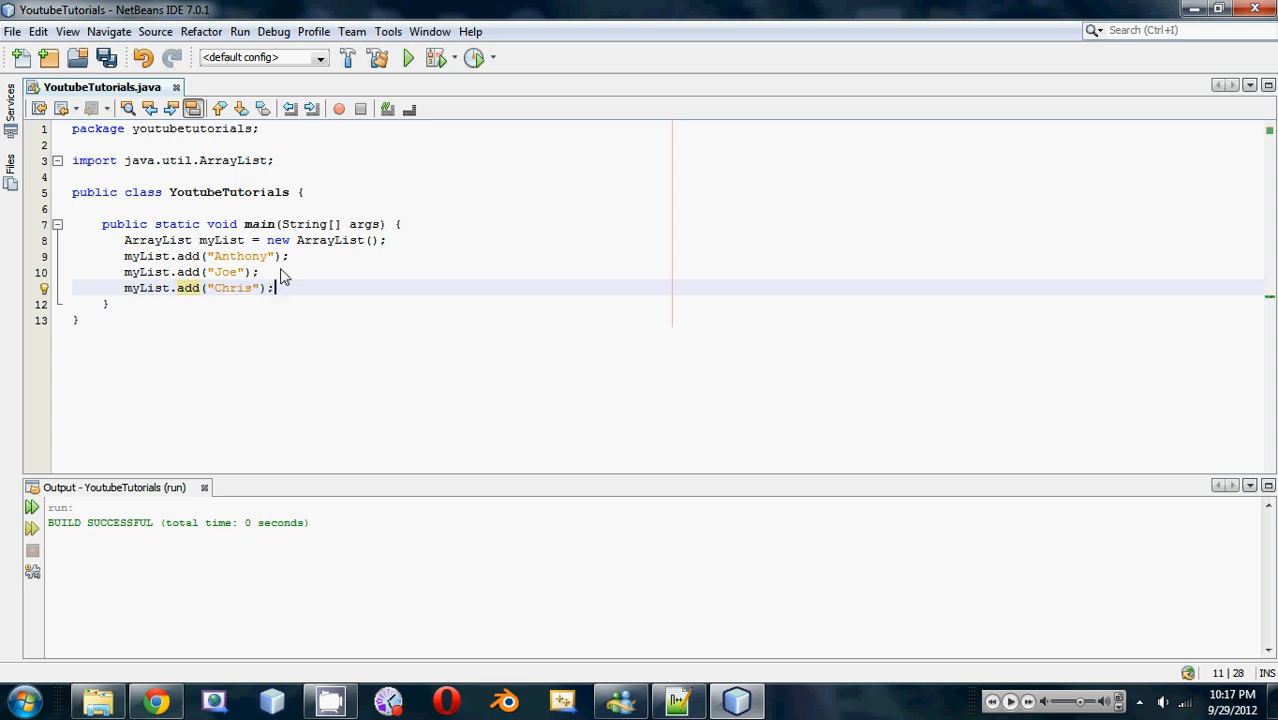
pyautogui.moveTo(280, 300)
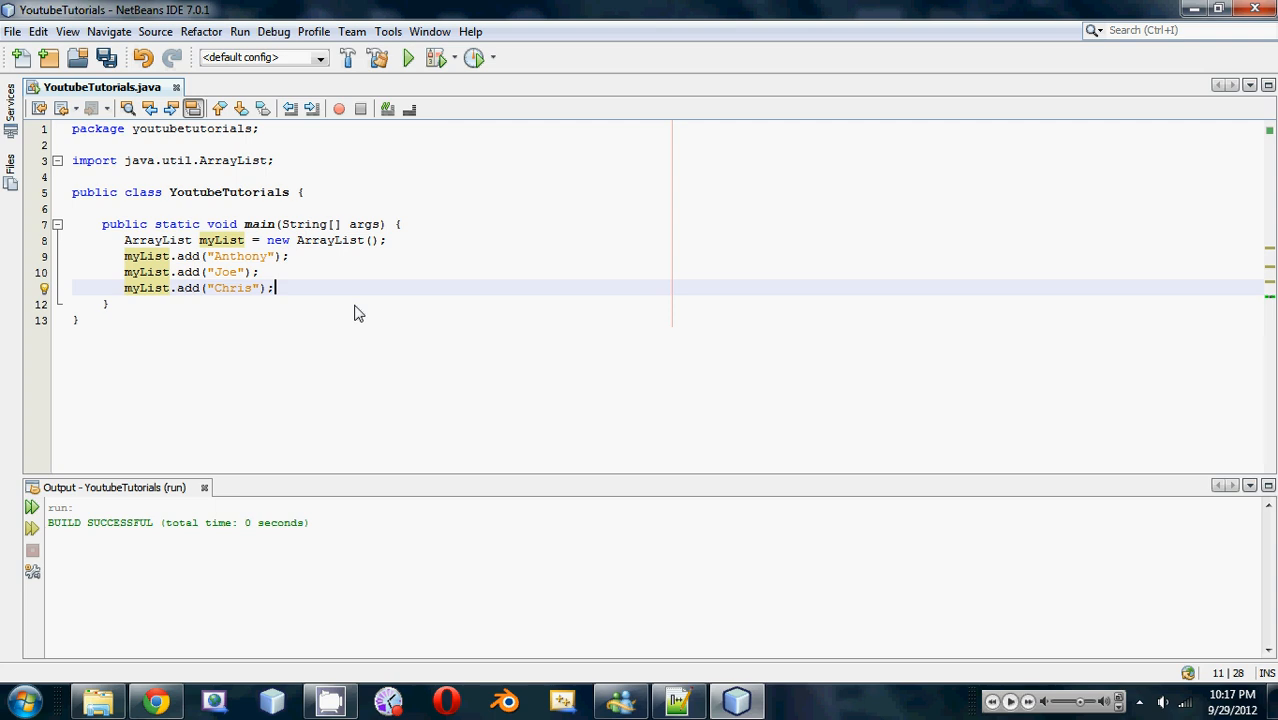
# - Add System.out.println(myList); on a new line after the add calls
pyautogui.press('Return')
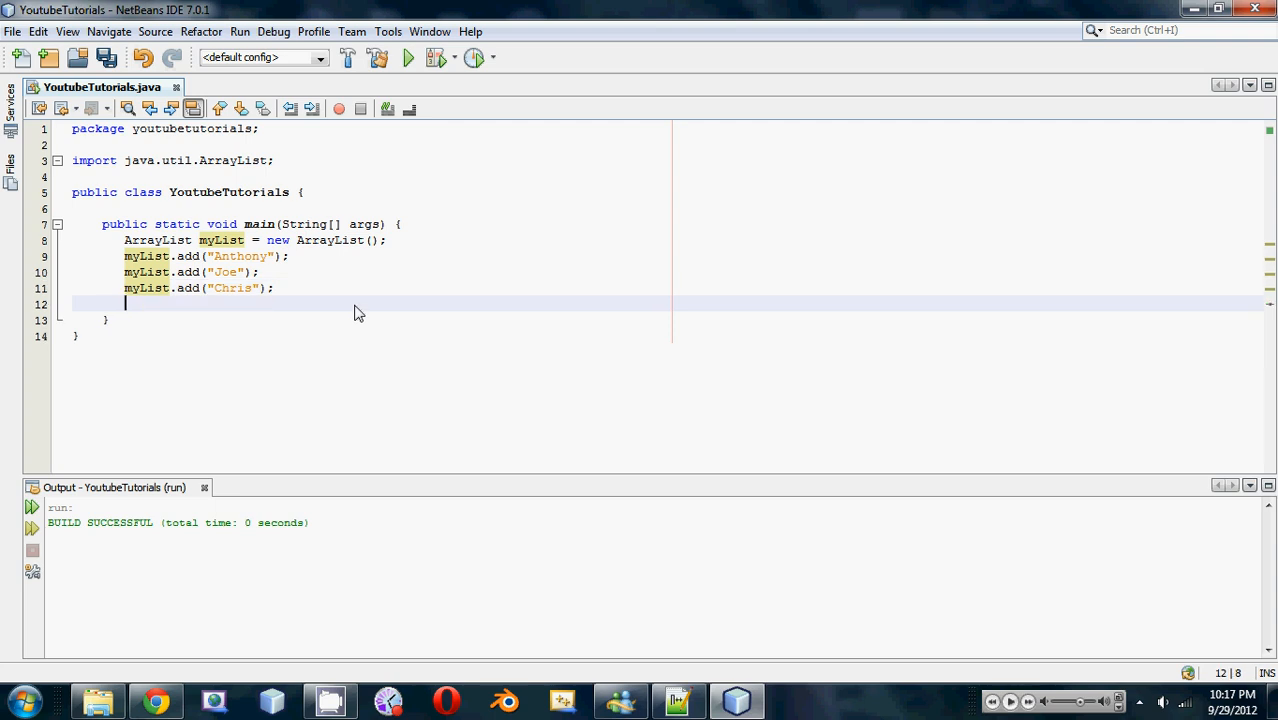
pyautogui.write('System.out.println("");')
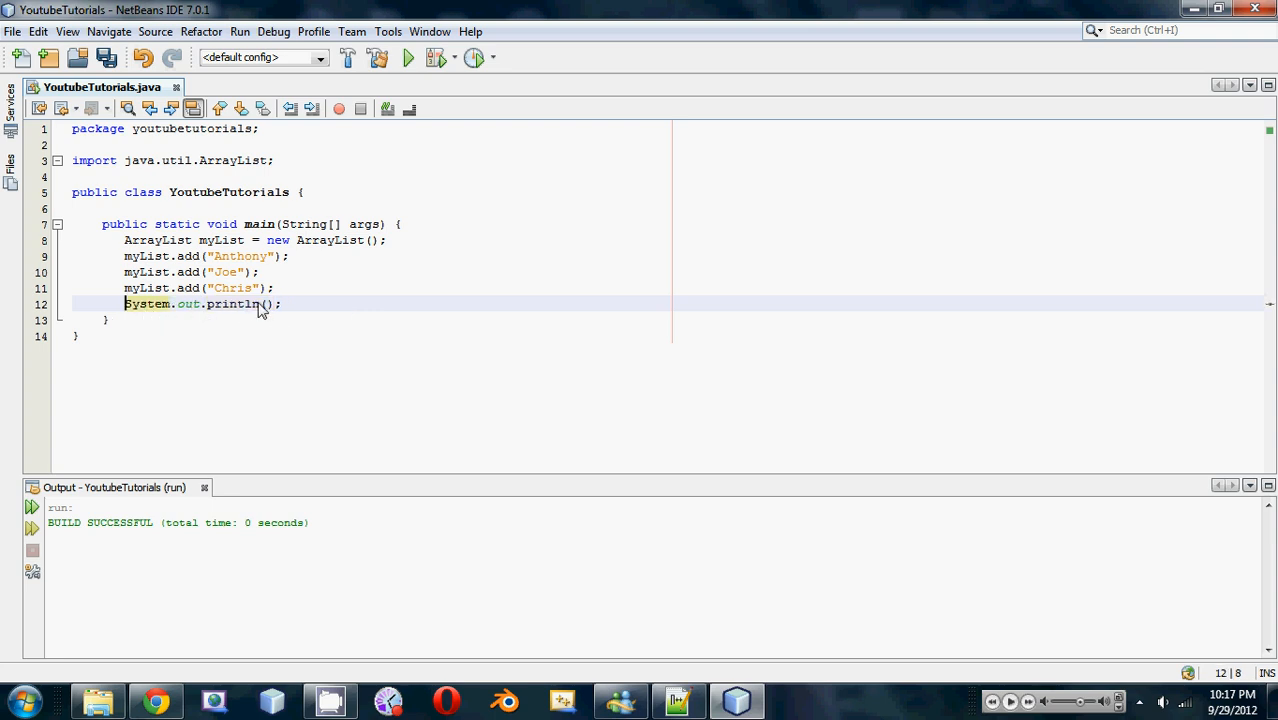
pyautogui.write('m')
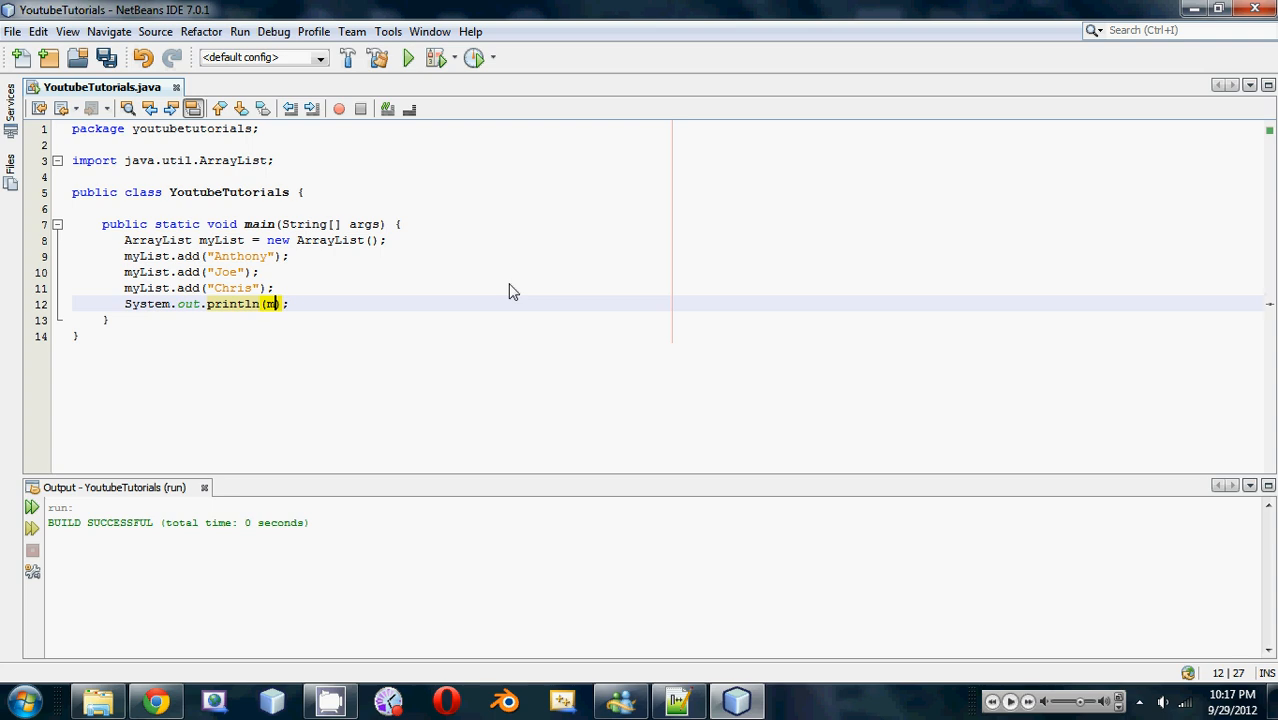
pyautogui.write('yList')
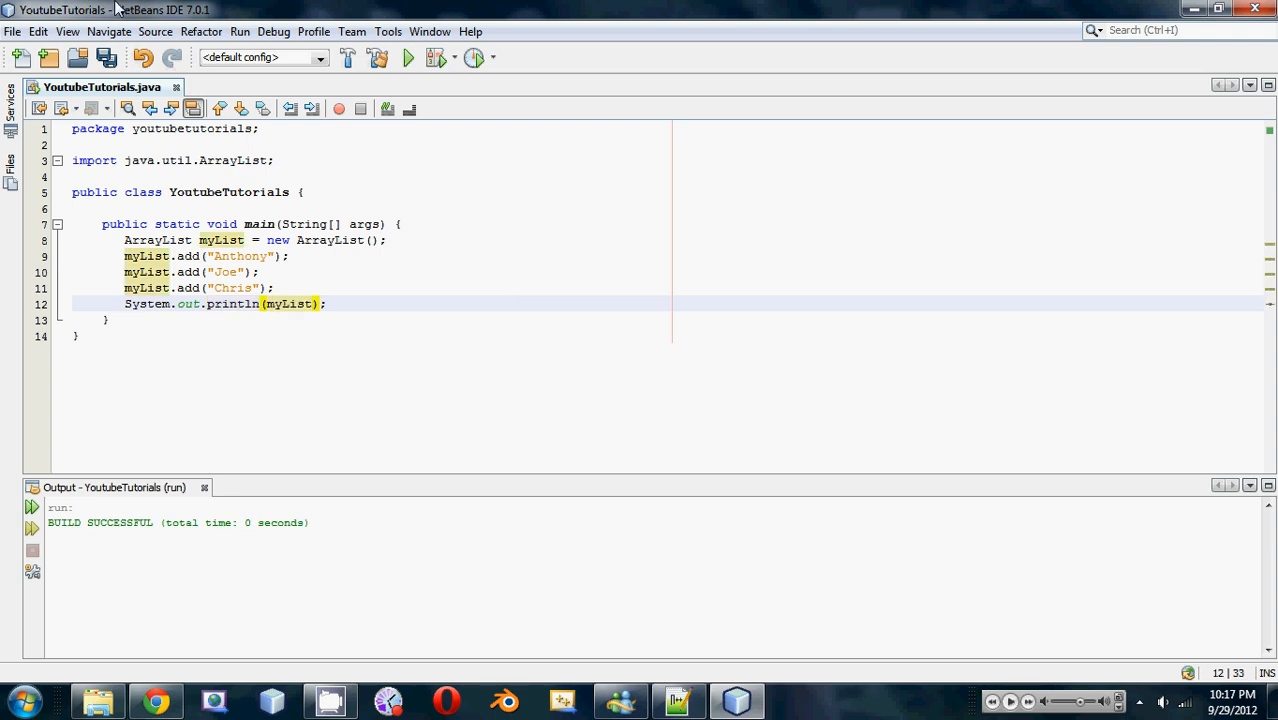
# - Run the file via Run > Run File so the output shows [Anthony, Joe, Chris]
pyautogui.click(240, 32)
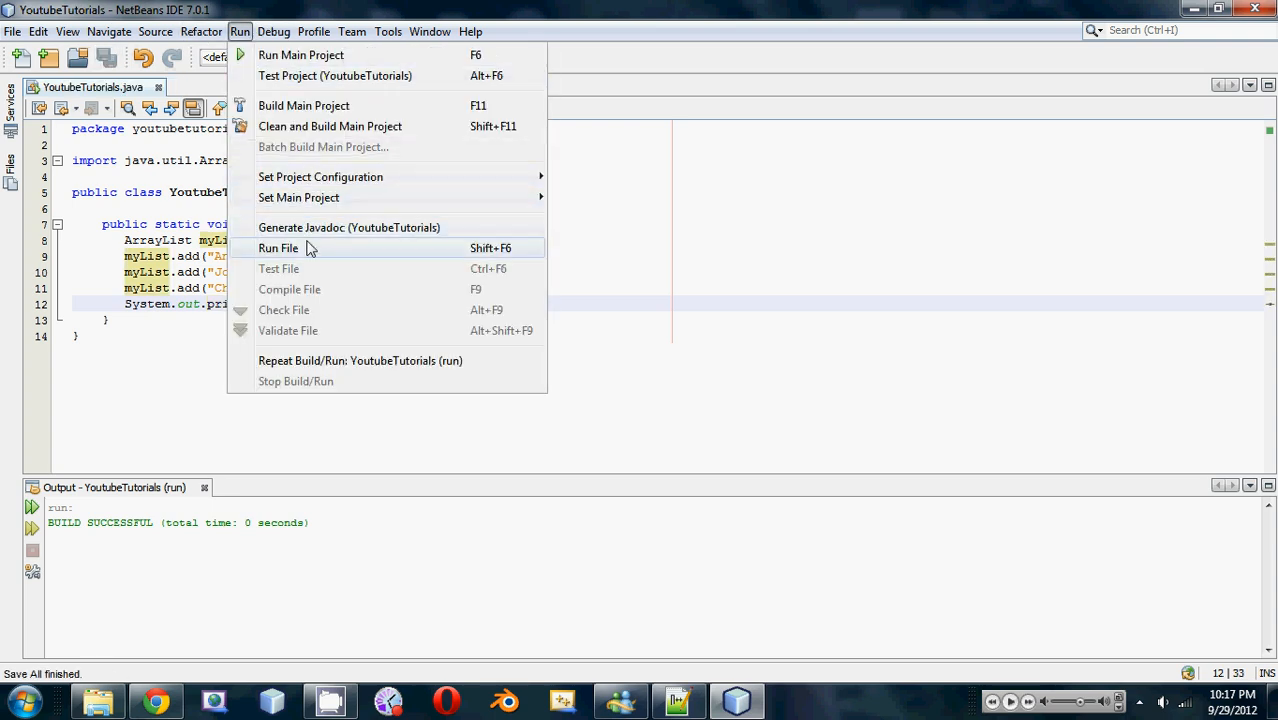
pyautogui.click(278, 248)
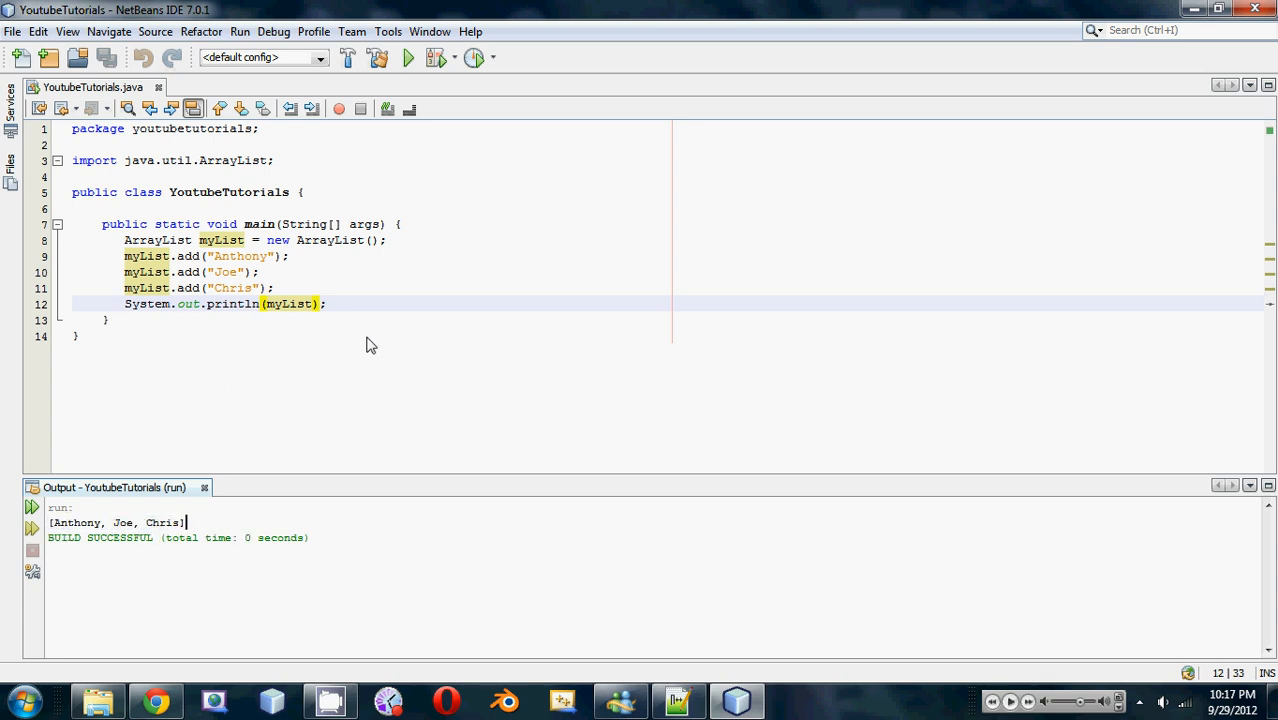
pyautogui.moveTo(316, 316)
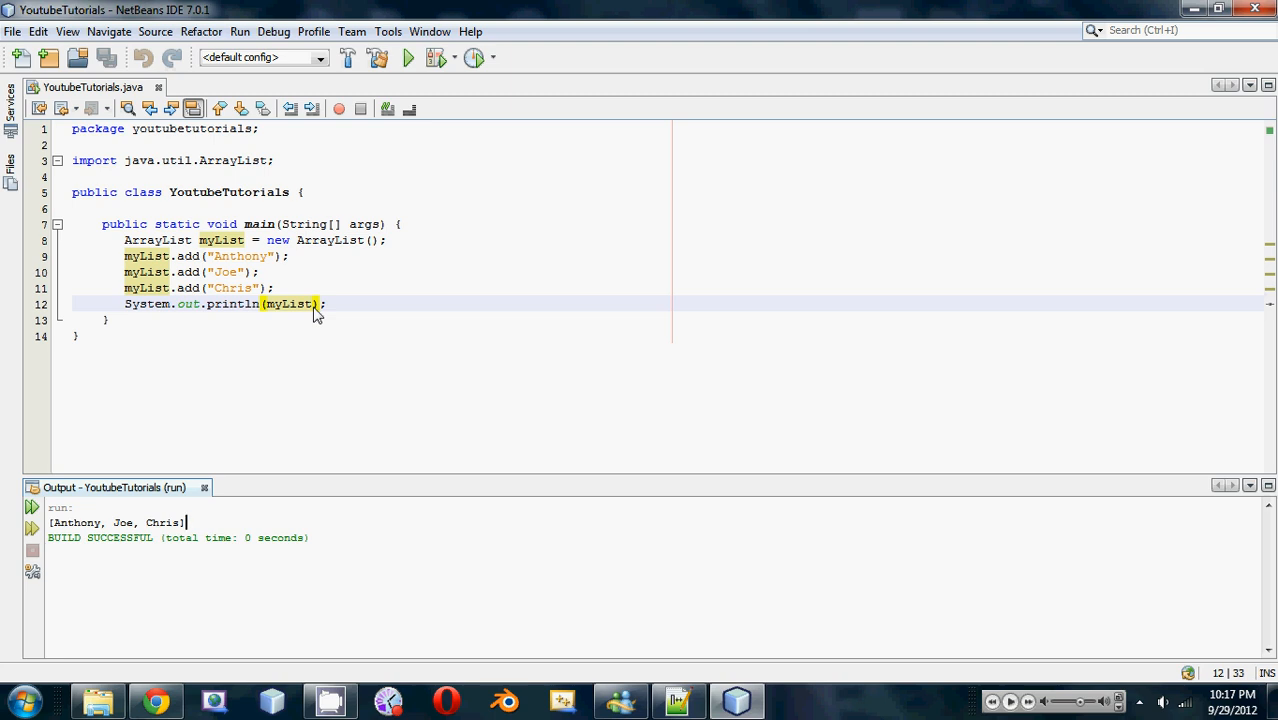
pyautogui.moveTo(334, 316)
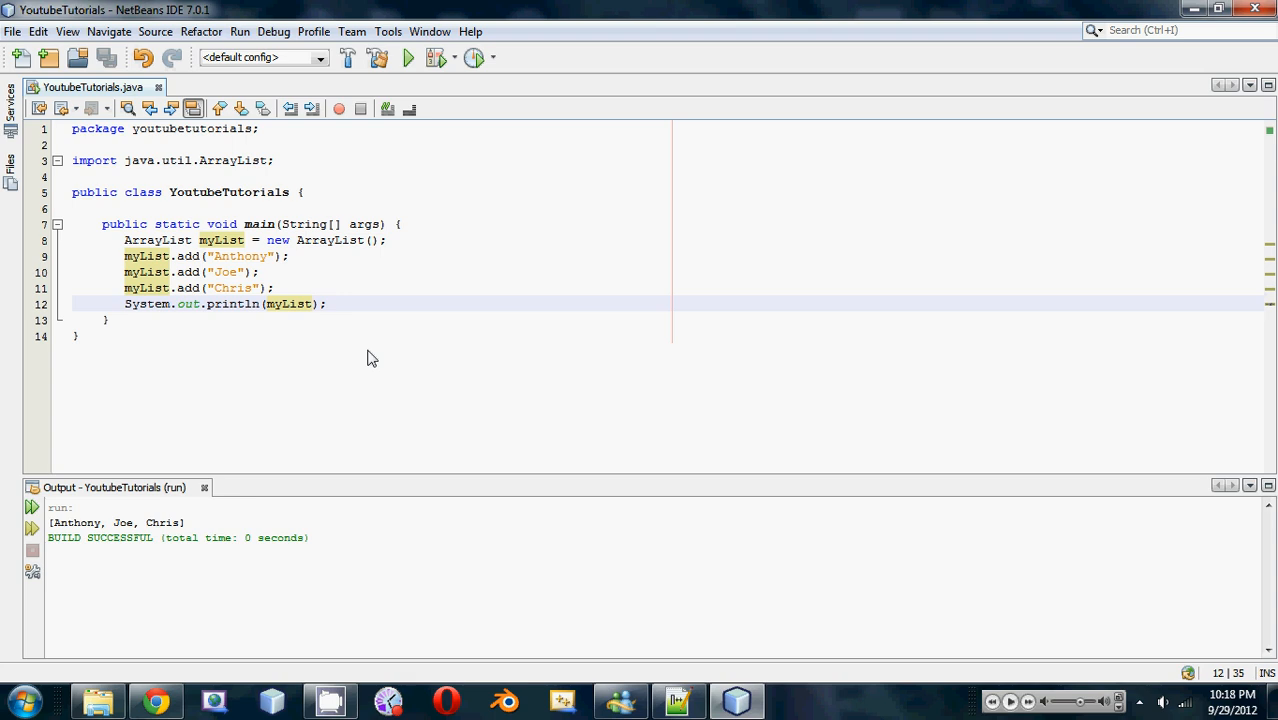
pyautogui.click(326, 304)
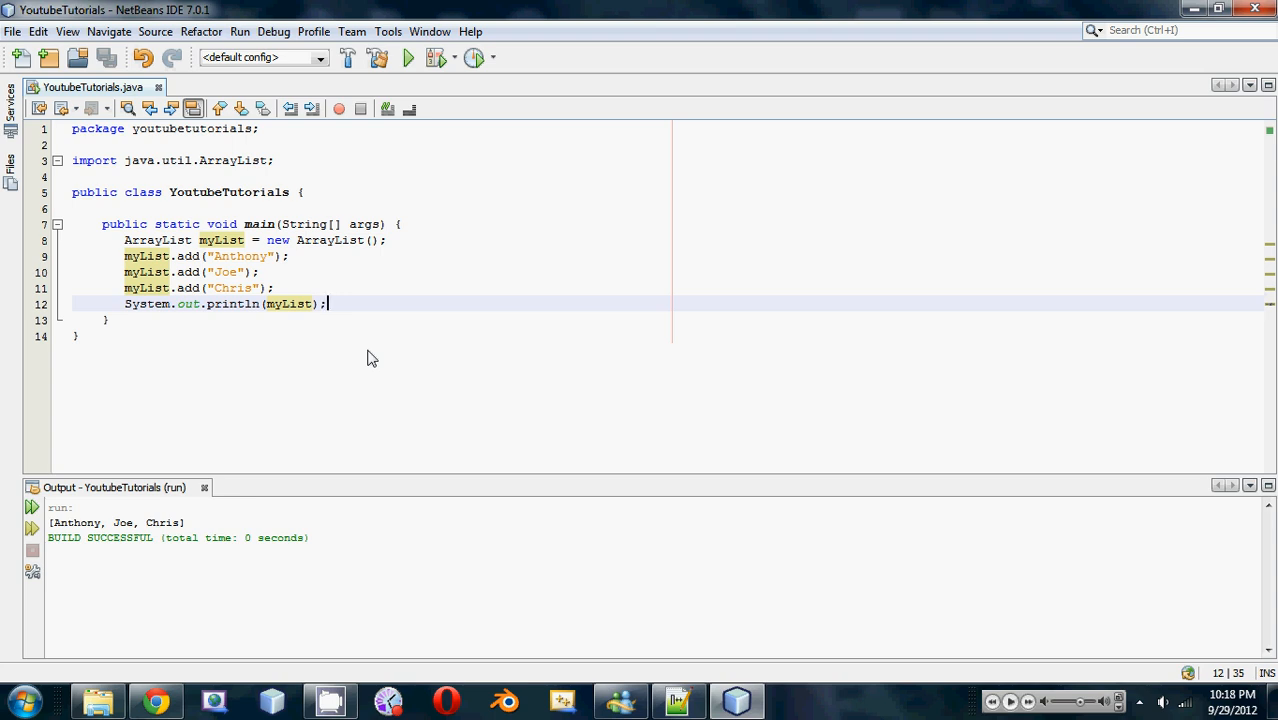